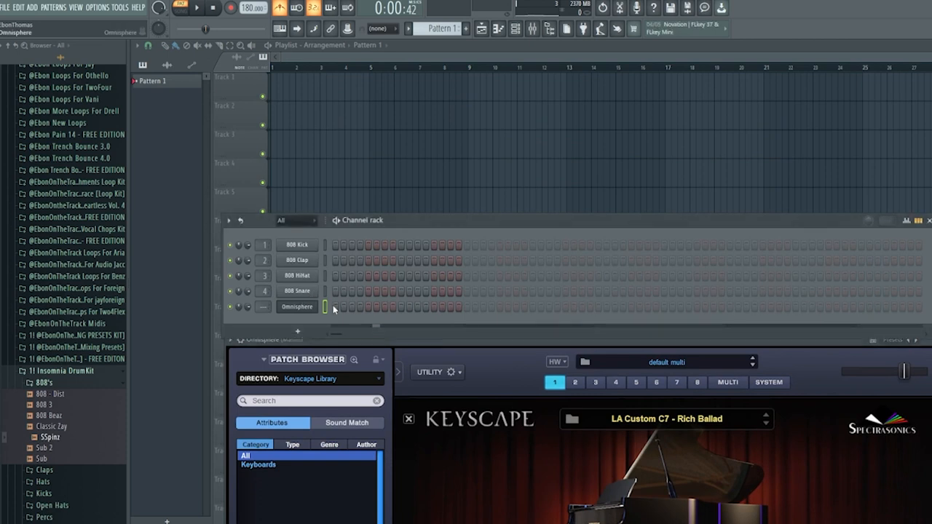
{"action": "mouse_move", "coordinate": [434, 320]}
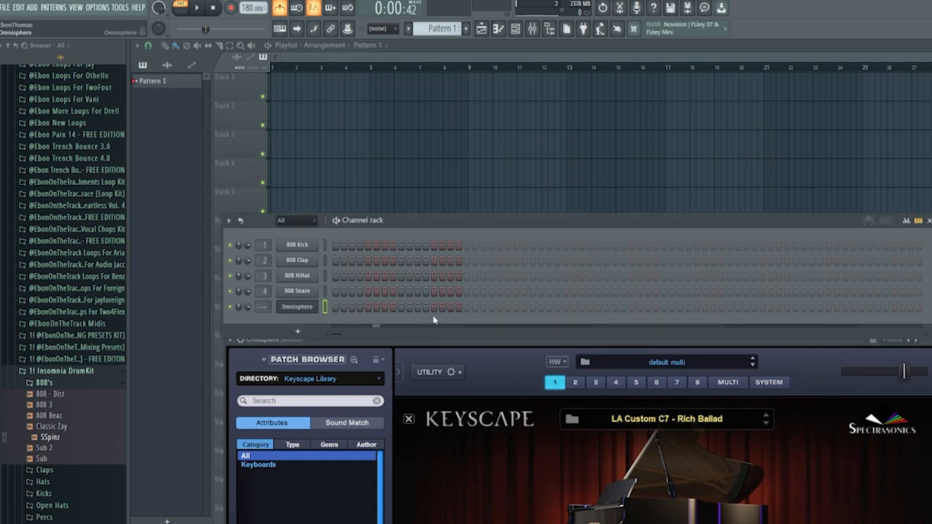
Locate the D Minor scale file in the Browser and drag it into the Channel Rack
{"action": "scroll", "scroll_direction": "up", "scroll_amount": 3}
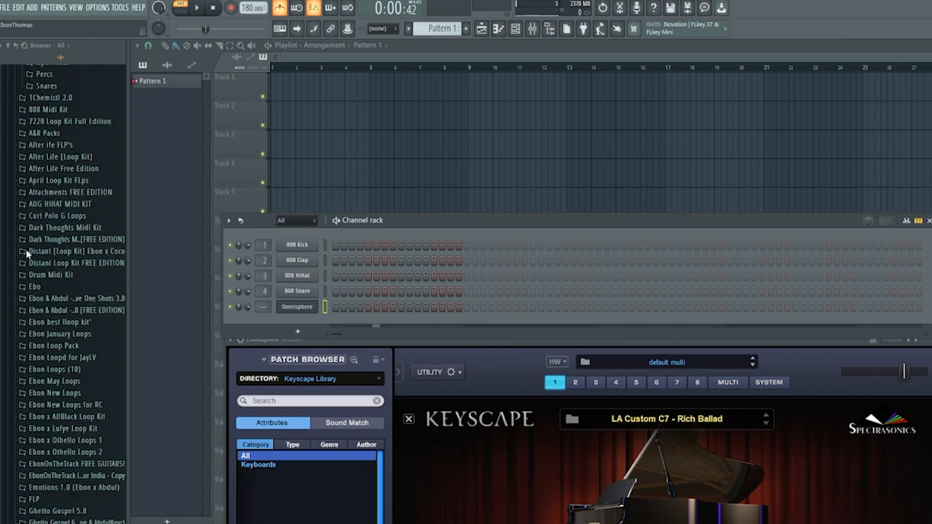
{"action": "scroll", "scroll_direction": "down", "scroll_amount": 3}
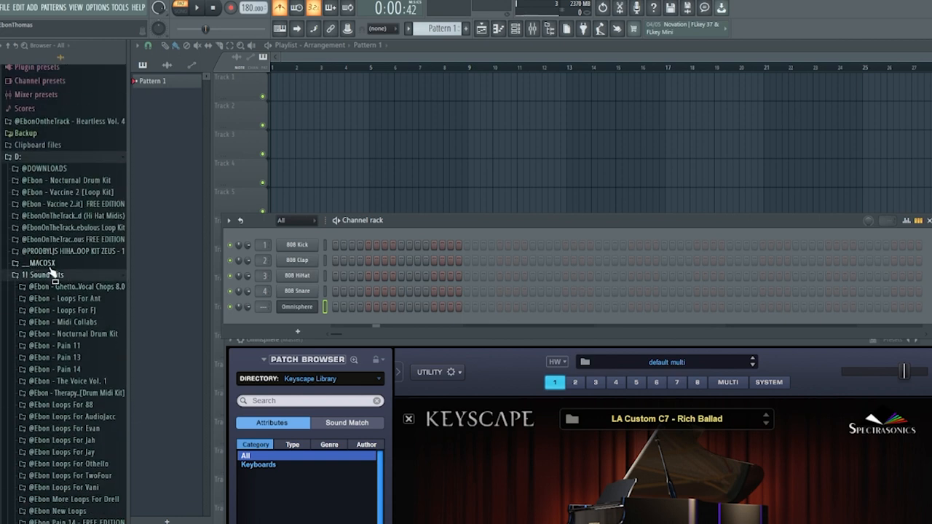
{"action": "scroll", "scroll_direction": "down", "scroll_amount": 3}
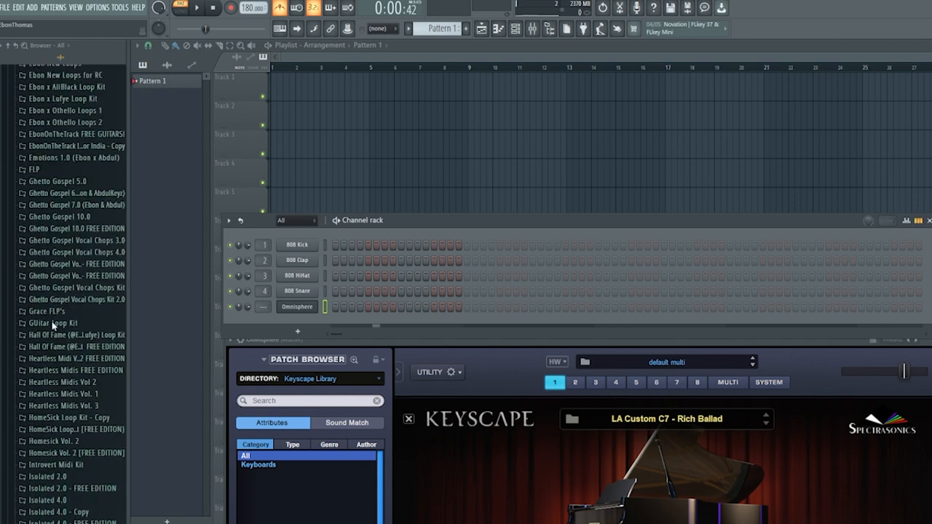
{"action": "scroll", "scroll_direction": "down", "scroll_amount": 3}
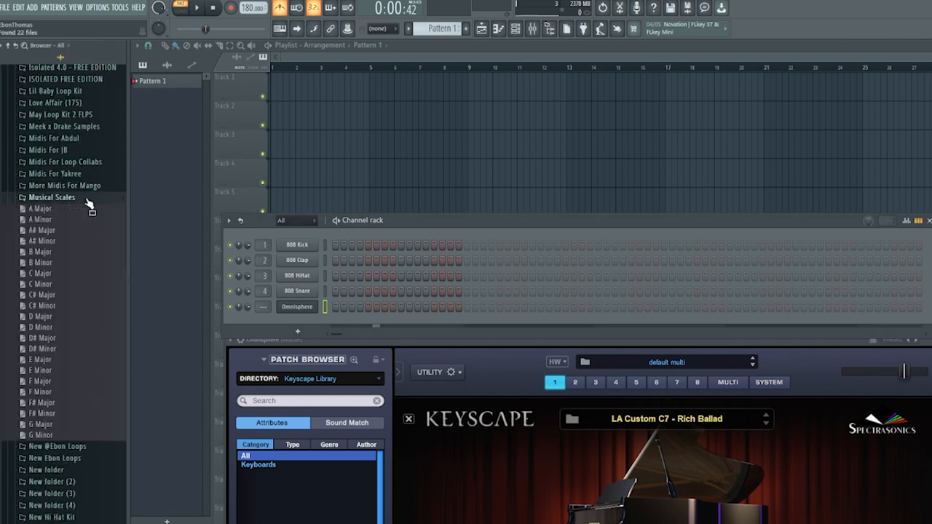
{"action": "left_click_drag", "start_coordinate": [44, 326], "coordinate": [386, 343]}
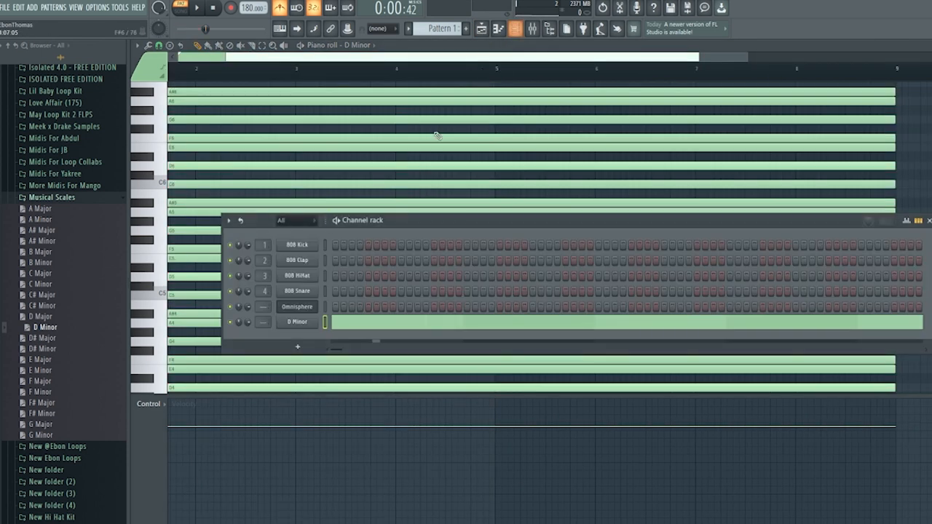
Write a D minor chord progression in the Omnisphere piano roll over the scale guide
{"action": "left_click", "coordinate": [297, 306]}
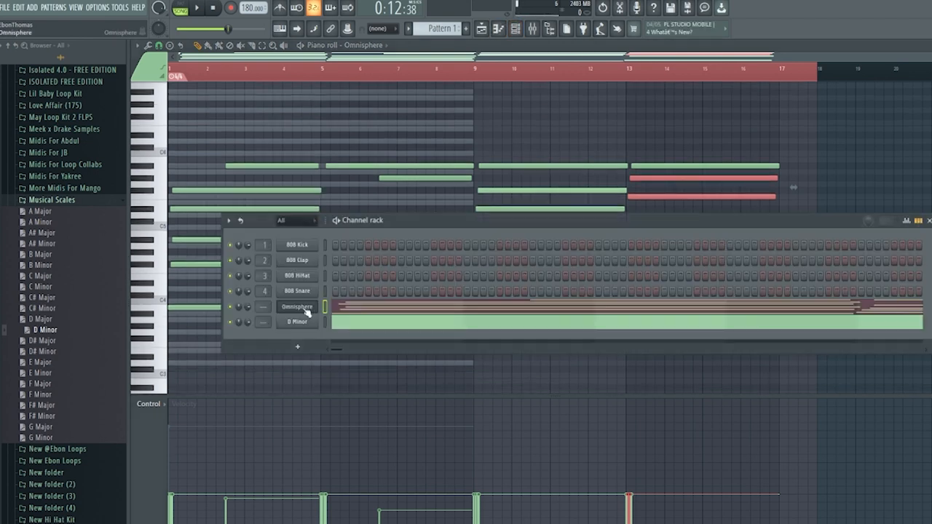
{"action": "mouse_move", "coordinate": [357, 373]}
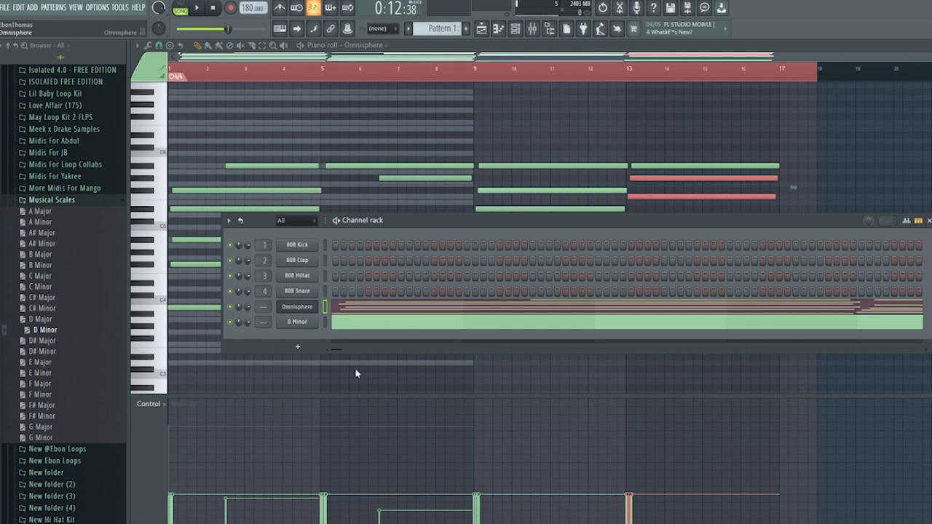
Show the Mixer with Insert 1 selected for the chord channel
{"action": "left_click", "coordinate": [297, 306]}
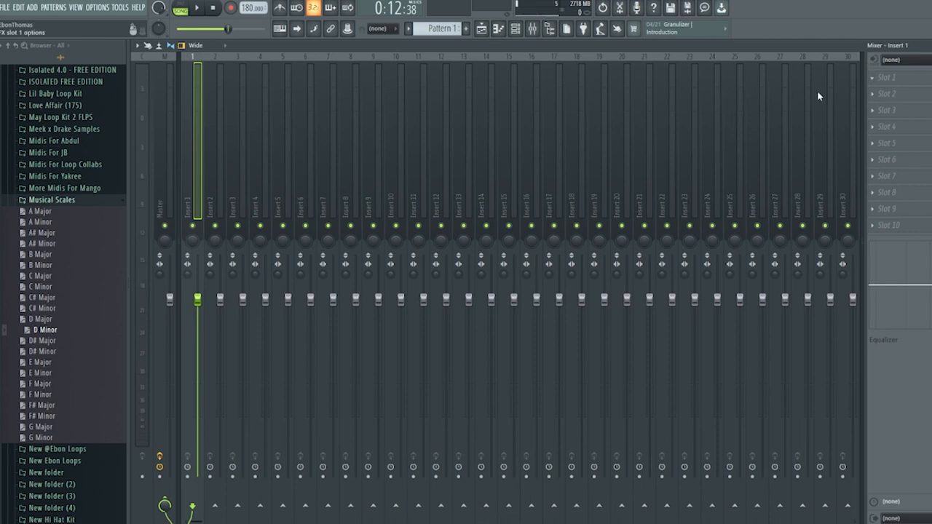
{"action": "mouse_move", "coordinate": [451, 99]}
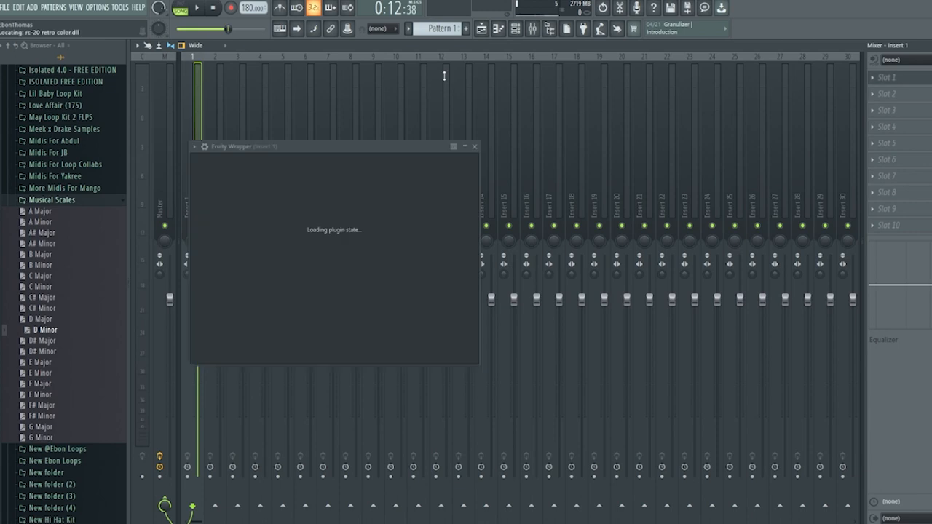
{"action": "mouse_move", "coordinate": [484, 283]}
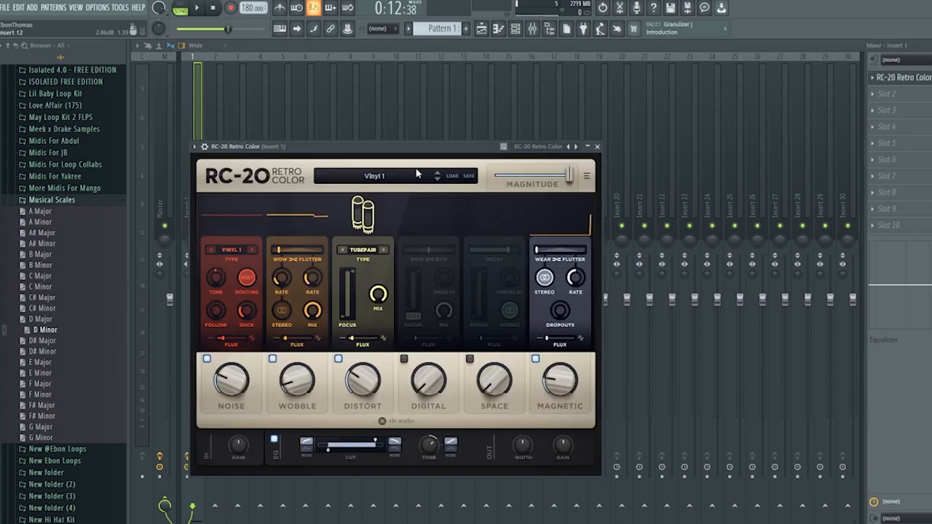
Set RC-20 Retro Color to the Vinyl 2 preset with Noise at 26%
{"action": "left_click", "coordinate": [375, 175]}
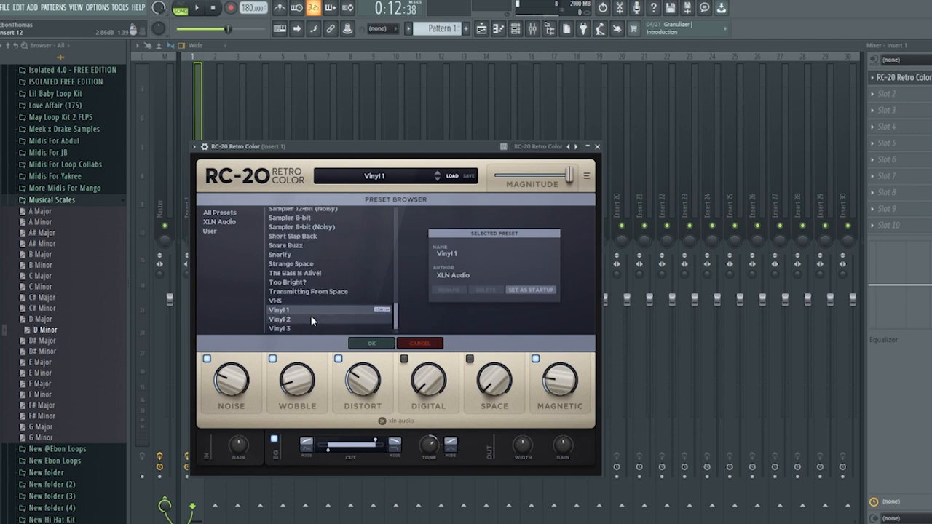
{"action": "left_click", "coordinate": [280, 319]}
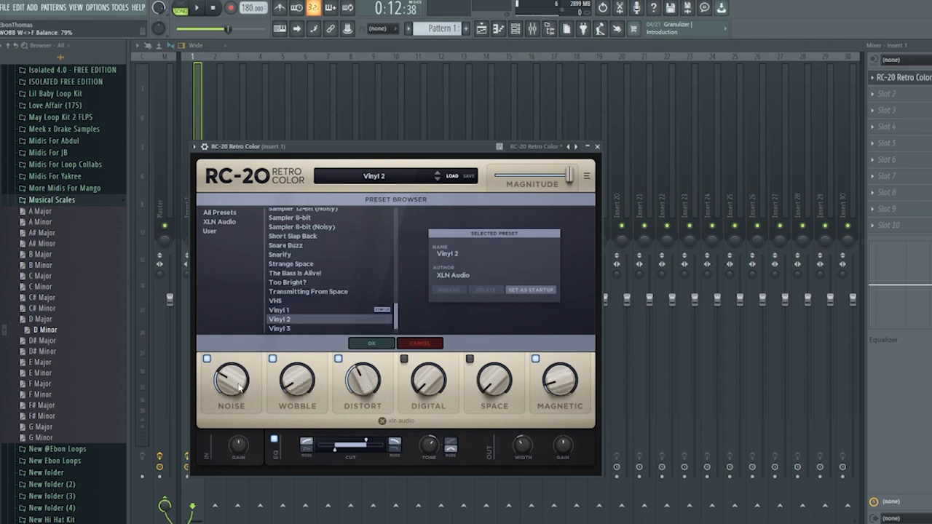
{"action": "left_click_drag", "start_coordinate": [230, 381], "coordinate": [230, 371]}
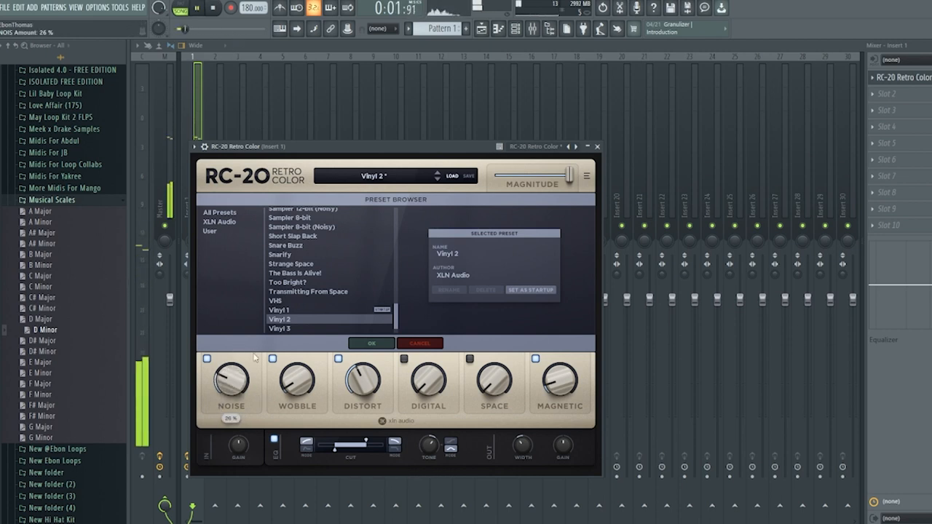
{"action": "left_click_drag", "start_coordinate": [230, 381], "coordinate": [230, 394]}
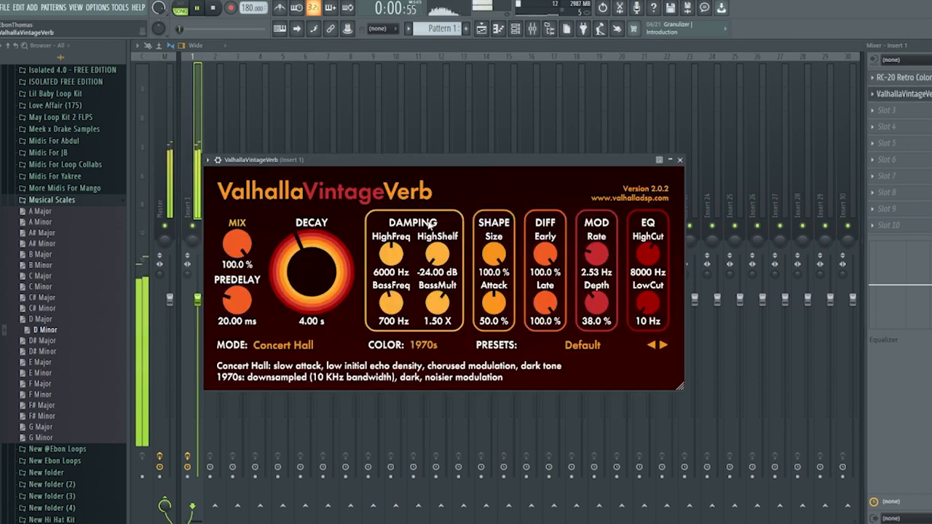
Dial ValhallaVintageVerb to 1.00 s decay and 44.8% mix, then close it
{"action": "left_click_drag", "start_coordinate": [312, 269], "coordinate": [311, 291]}
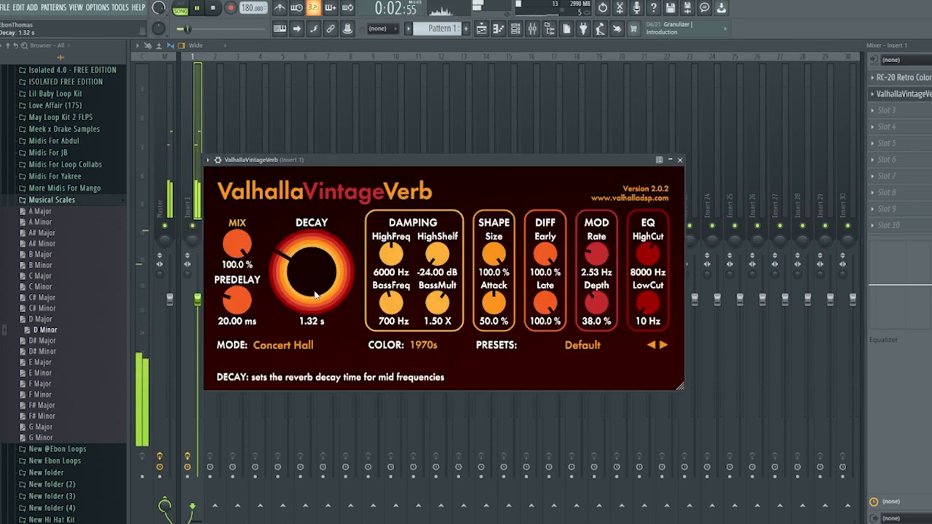
{"action": "left_click_drag", "start_coordinate": [236, 245], "coordinate": [236, 269]}
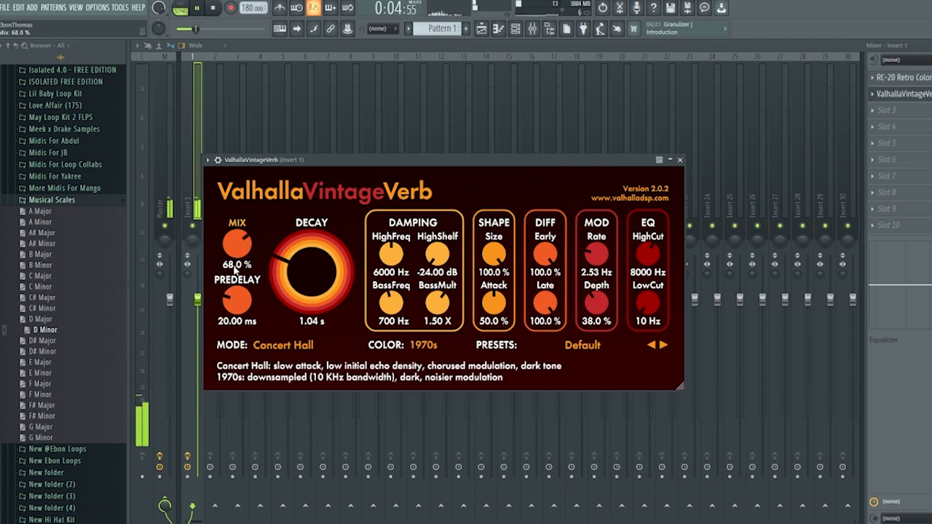
{"action": "left_click_drag", "start_coordinate": [306, 275], "coordinate": [306, 280]}
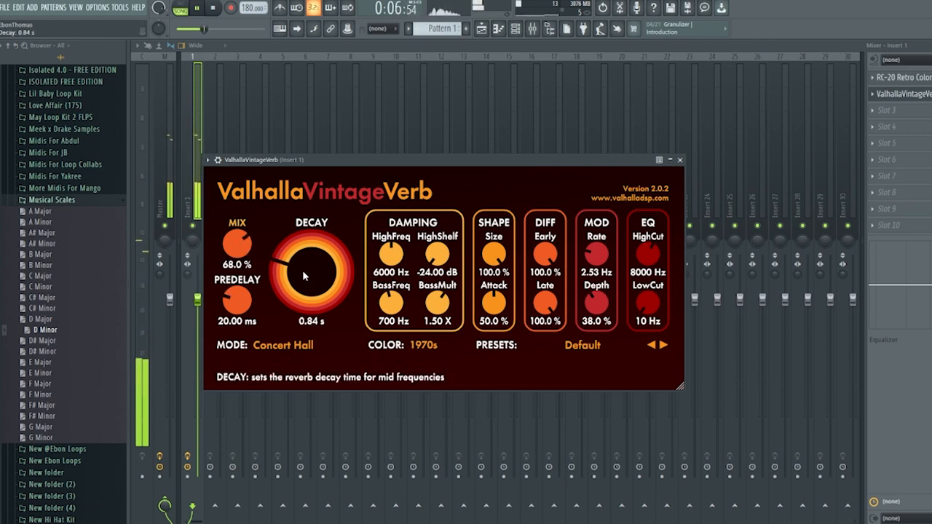
{"action": "left_click_drag", "start_coordinate": [312, 274], "coordinate": [298, 255]}
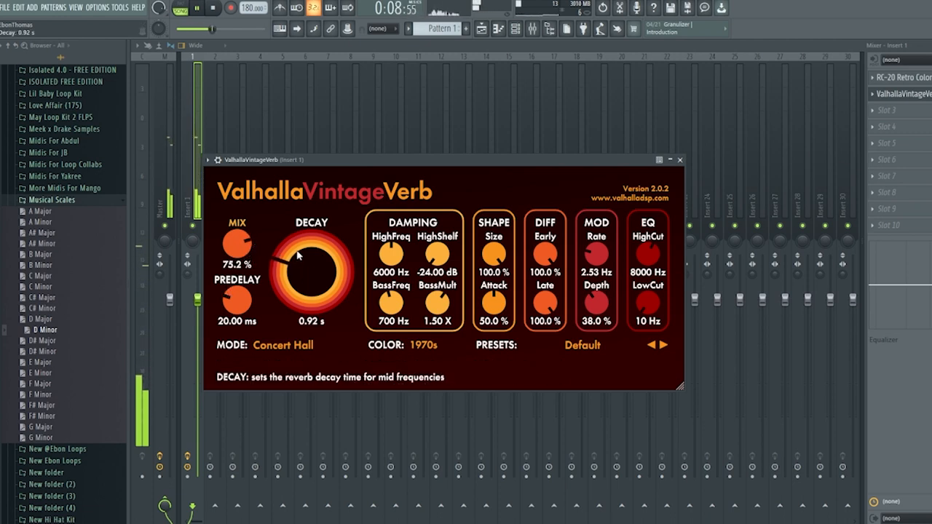
{"action": "left_click_drag", "start_coordinate": [294, 254], "coordinate": [294, 247]}
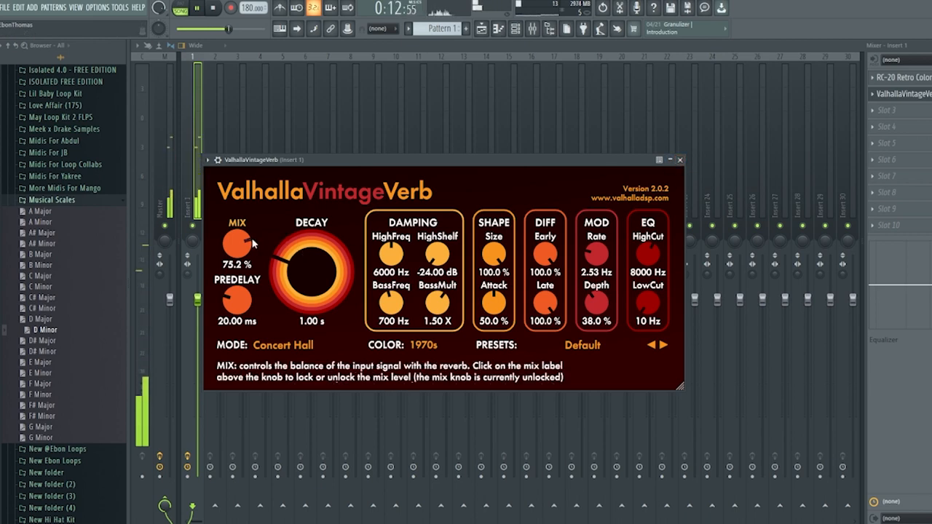
{"action": "left_click_drag", "start_coordinate": [236, 245], "coordinate": [236, 262]}
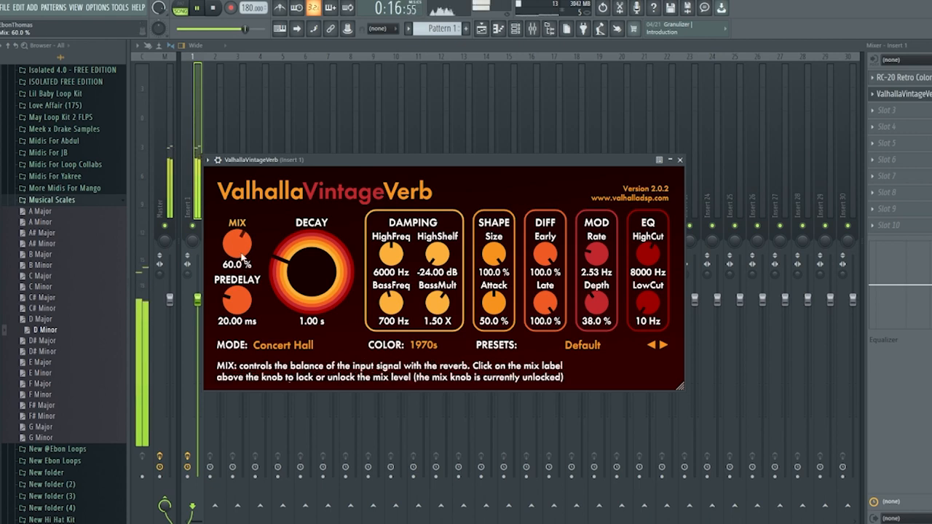
{"action": "left_click_drag", "start_coordinate": [236, 245], "coordinate": [235, 255]}
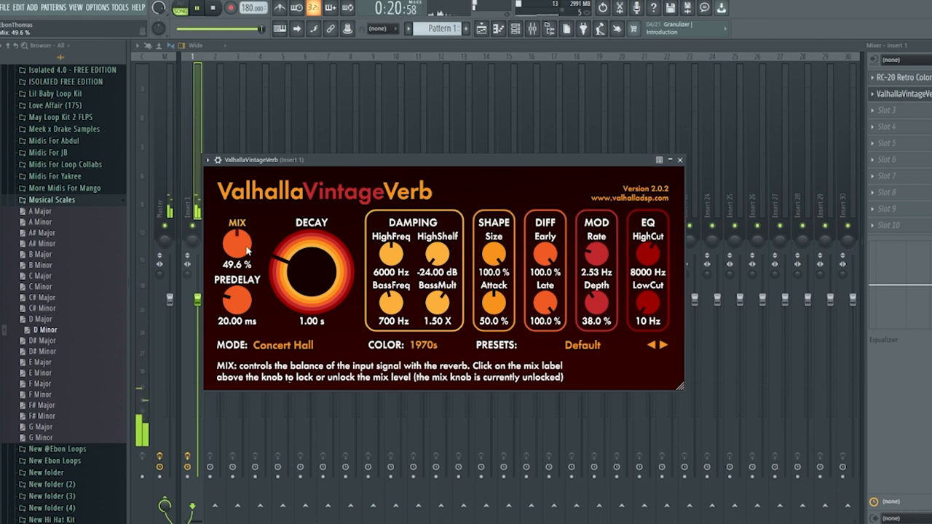
{"action": "left_click_drag", "start_coordinate": [236, 245], "coordinate": [236, 250]}
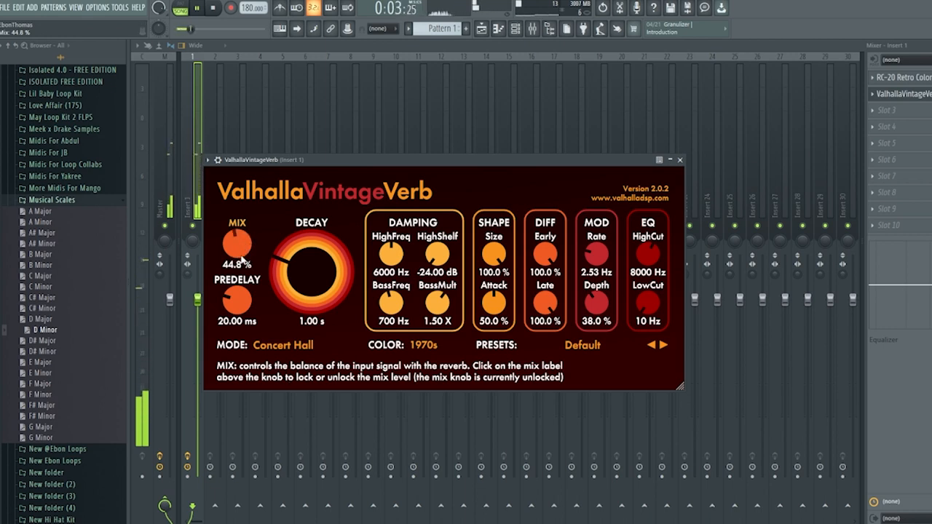
{"action": "mouse_move", "coordinate": [494, 253]}
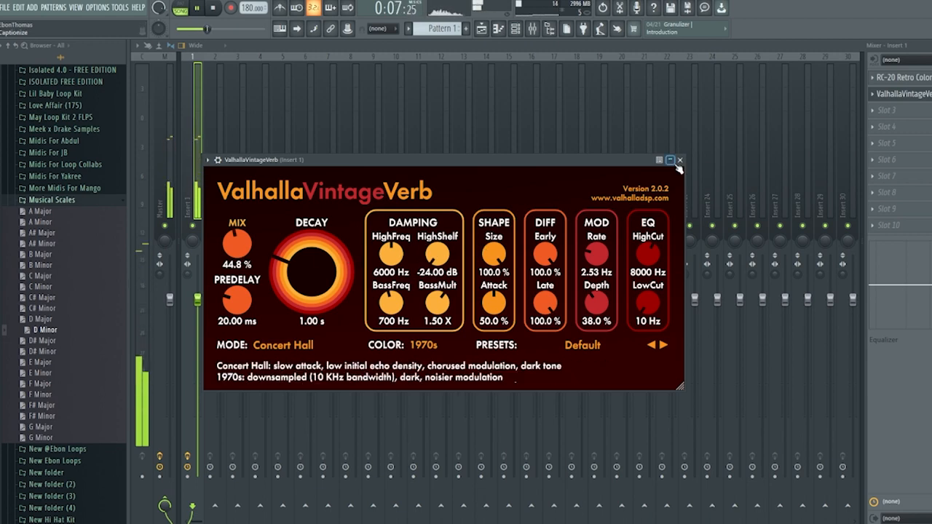
{"action": "left_click", "coordinate": [679, 159]}
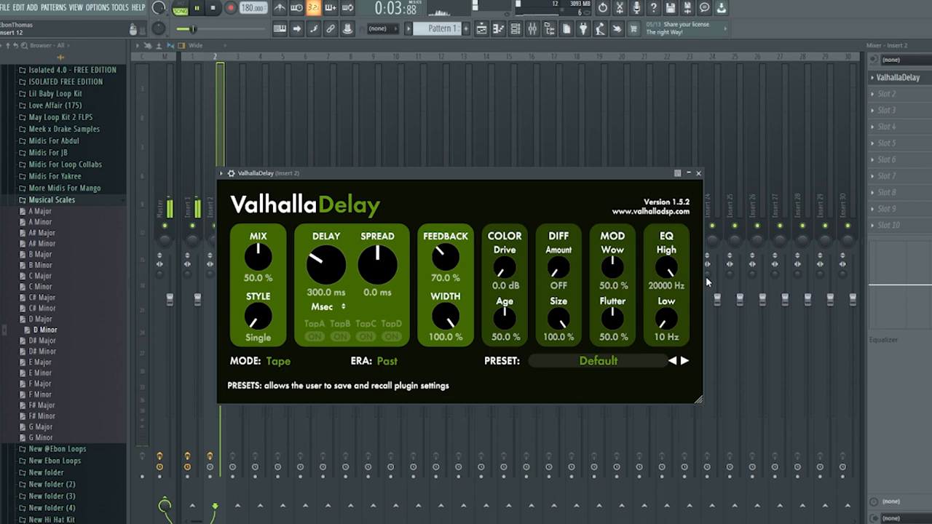
Leave ValhallaDelay at default settings on Insert 2 and close its window
{"action": "left_click", "coordinate": [697, 174]}
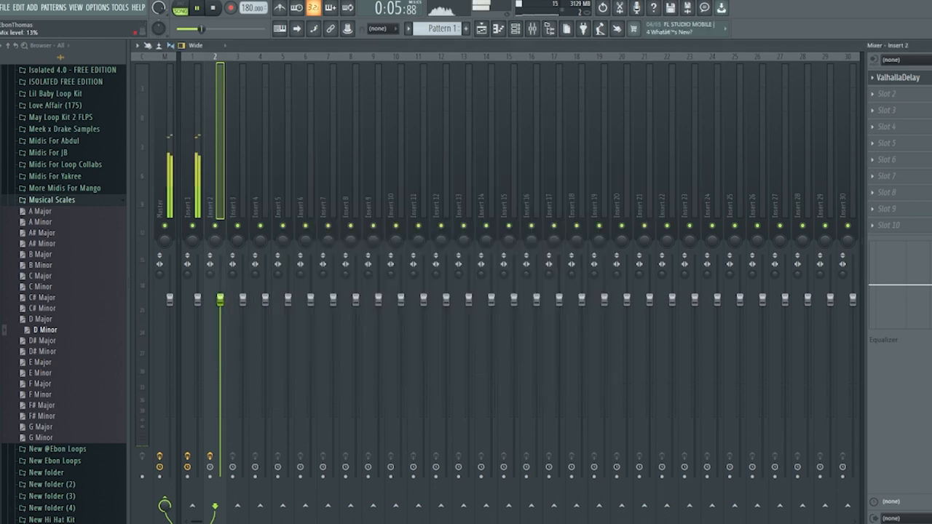
Draw a melody line in the Omnisphere #2 piano roll with the Pencil tool
{"action": "left_click", "coordinate": [516, 29]}
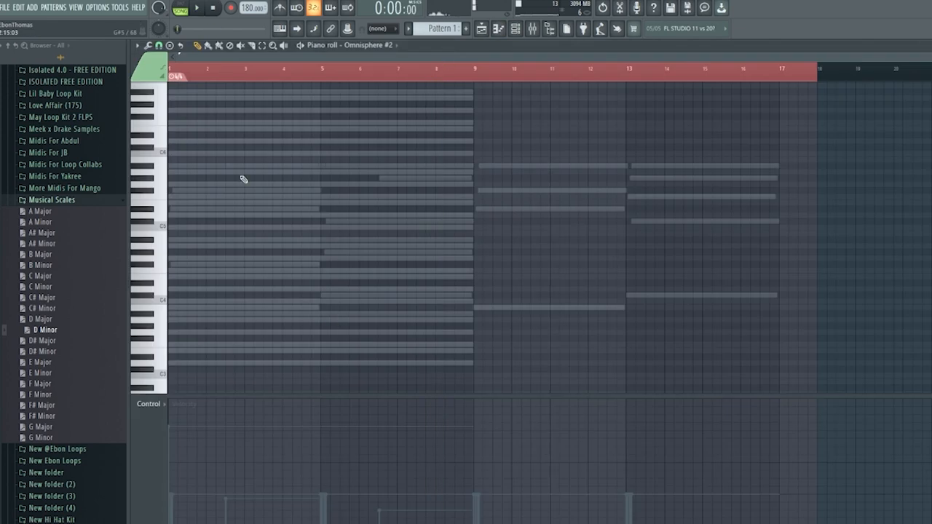
{"action": "left_click", "coordinate": [532, 29]}
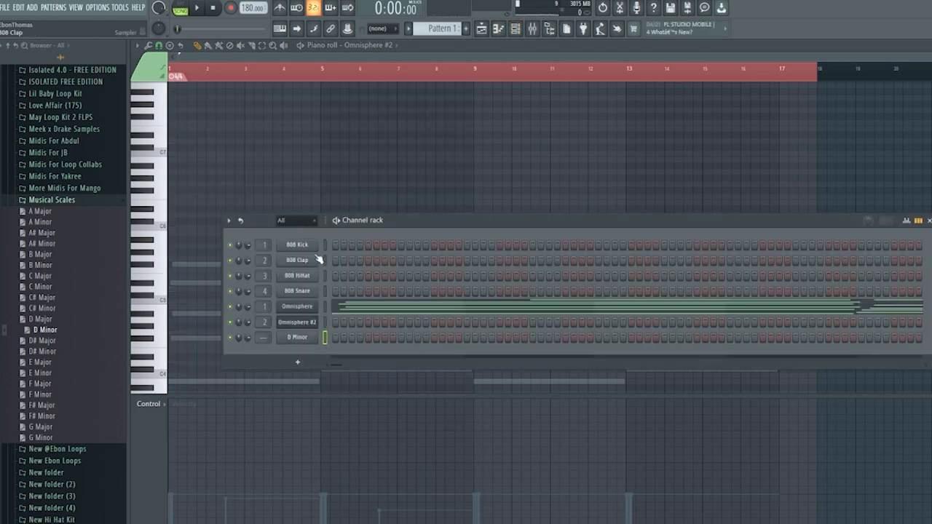
{"action": "mouse_move", "coordinate": [189, 253]}
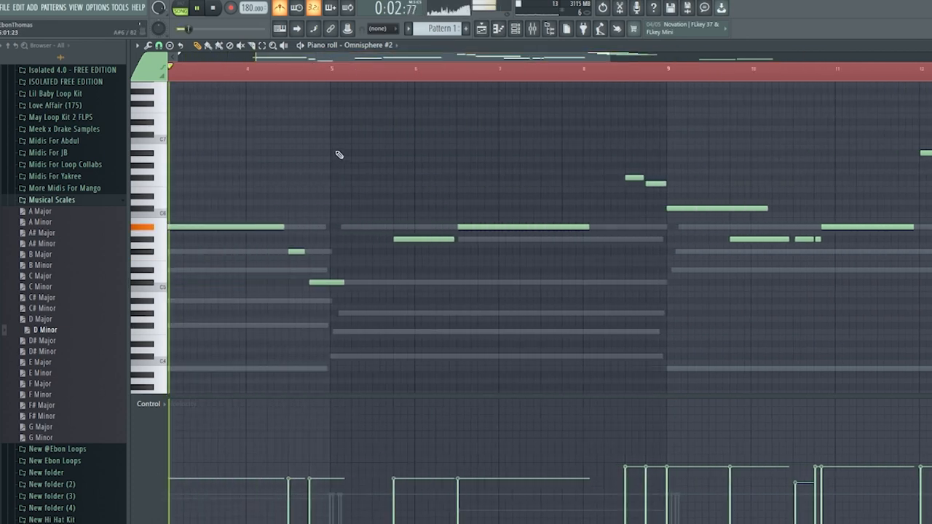
Route Omnisphere #2 to mixer Insert 2 so the melody runs through ValhallaDelay
{"action": "left_click", "coordinate": [195, 8]}
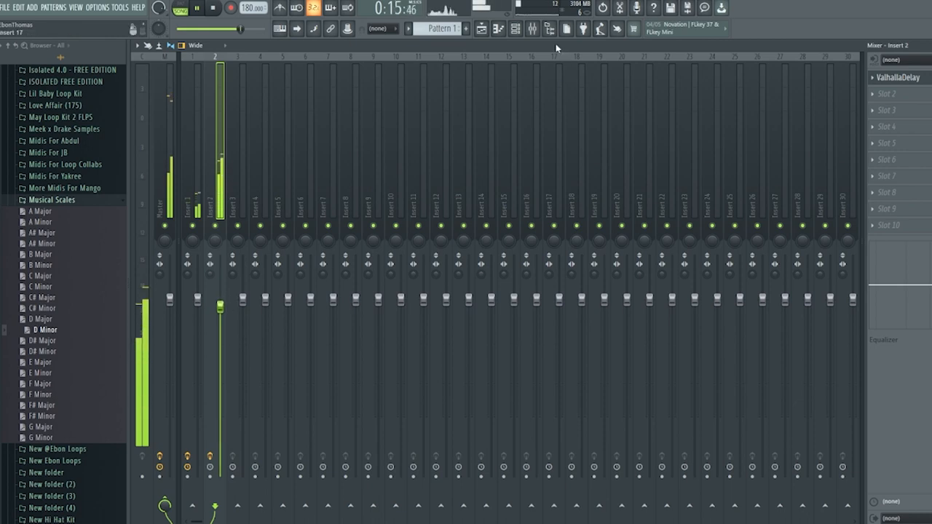
{"action": "left_click", "coordinate": [481, 29]}
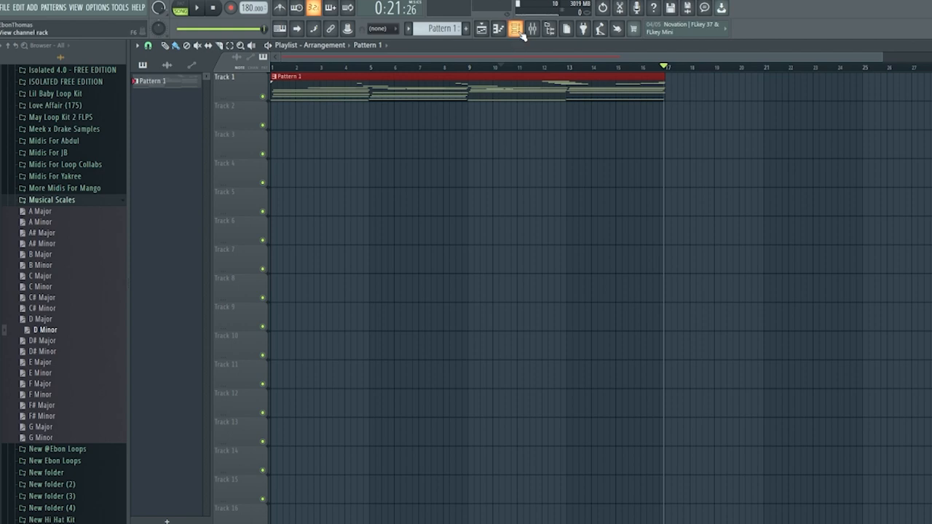
Select Insert 1 in the Mixer and record it into an audio clip on Track 3
{"action": "left_click", "coordinate": [516, 29]}
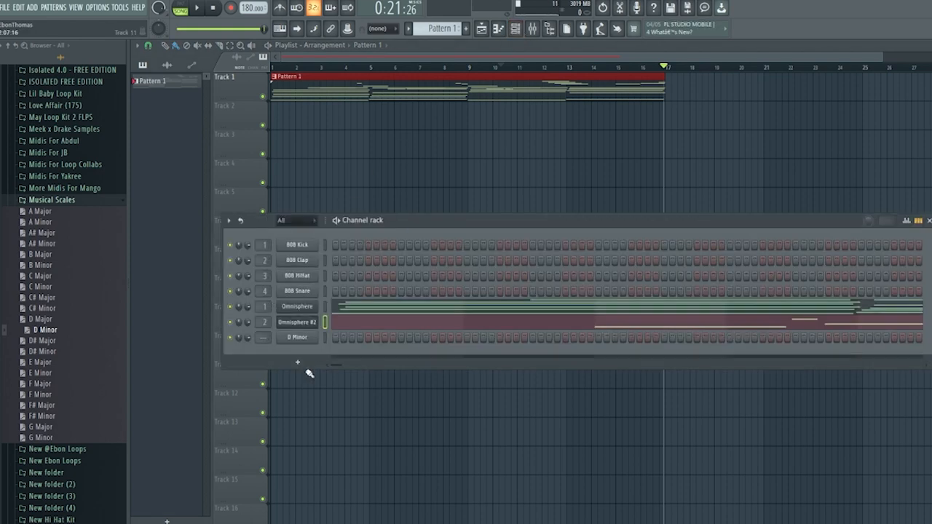
{"action": "left_click", "coordinate": [515, 29]}
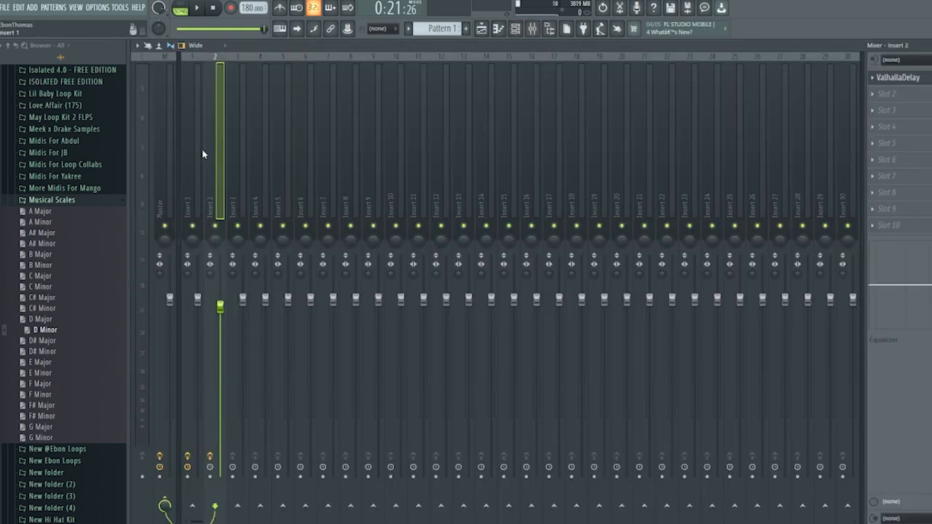
{"action": "left_click", "coordinate": [192, 196]}
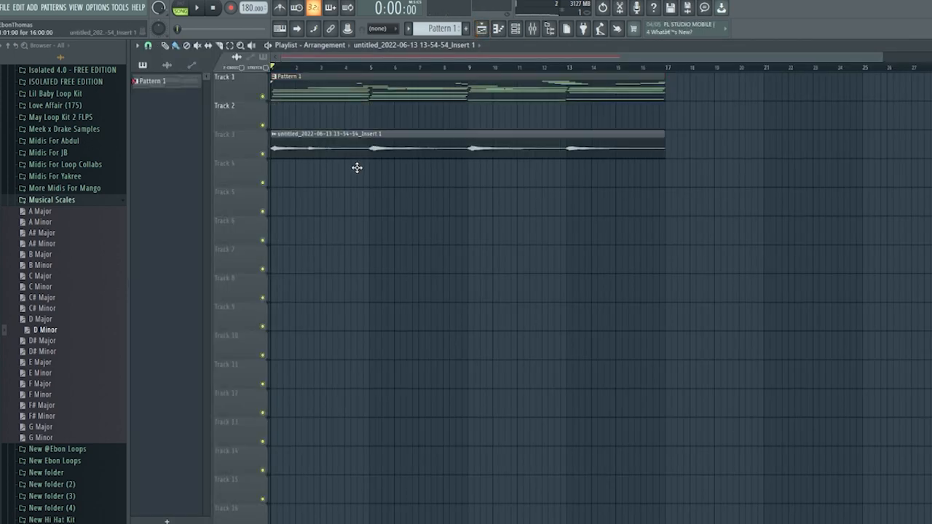
Reverse the recorded clip, repeat copies end to end along Track 4, and play back
{"action": "left_click", "coordinate": [196, 9]}
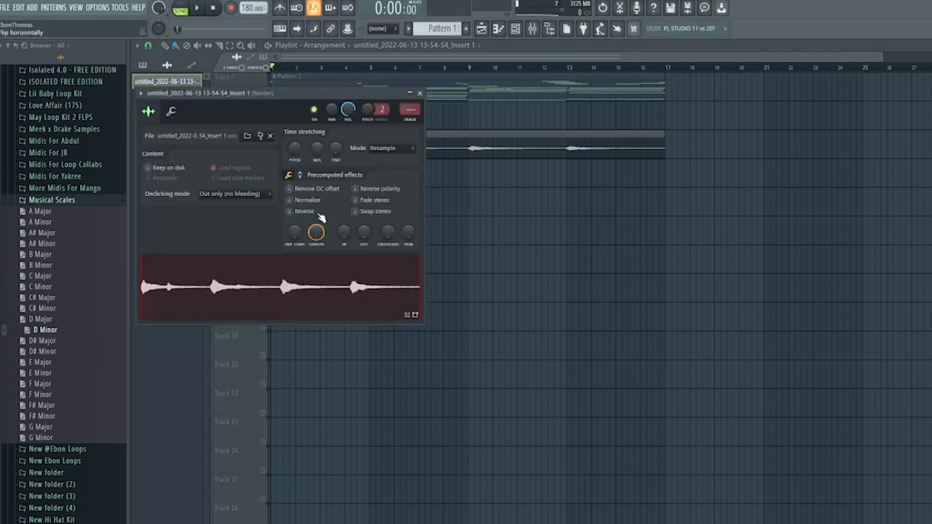
{"action": "left_click", "coordinate": [419, 93]}
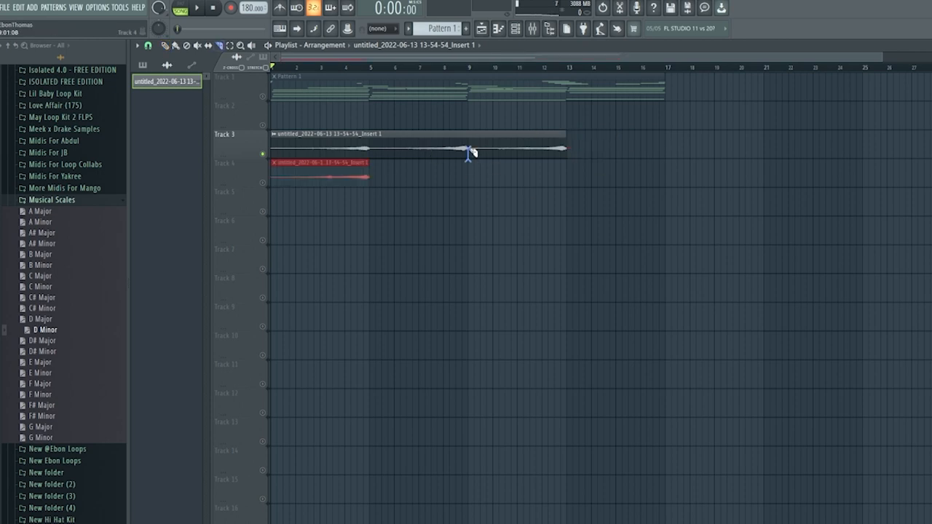
{"action": "left_click_drag", "start_coordinate": [320, 162], "coordinate": [419, 193]}
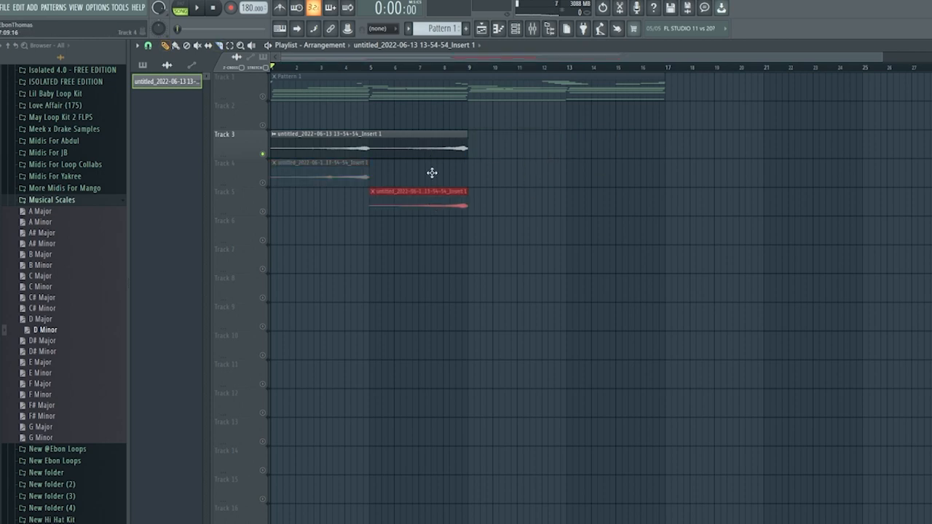
{"action": "left_click_drag", "start_coordinate": [419, 191], "coordinate": [420, 163]}
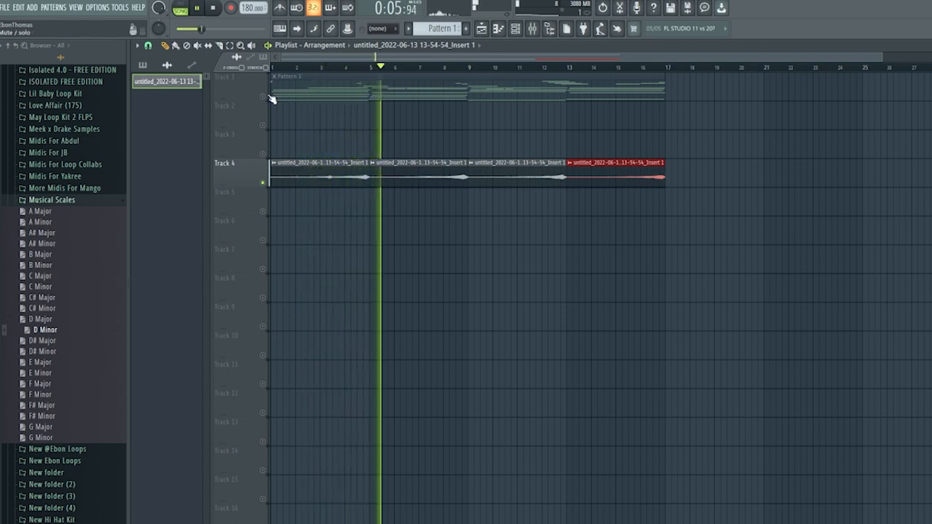
{"action": "left_click", "coordinate": [515, 29]}
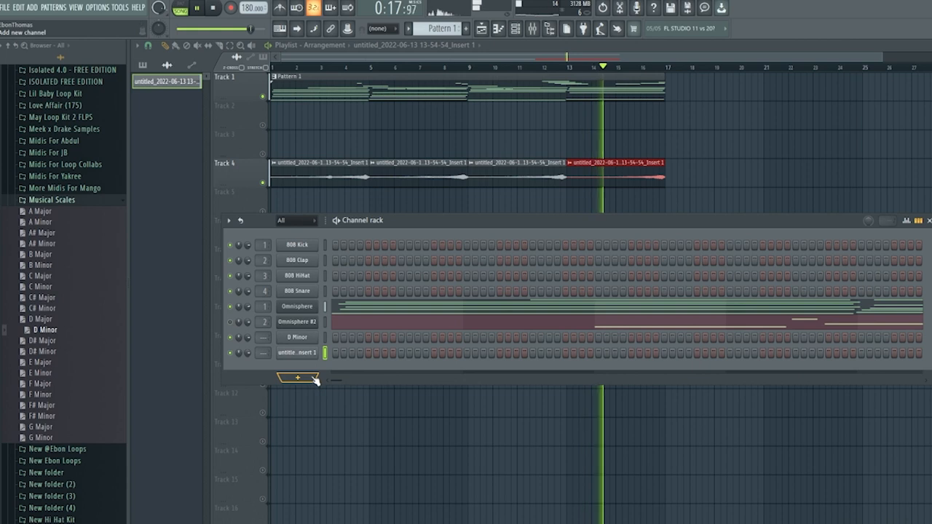
Add Analog Lab 4 as a new instrument channel in the channel rack
{"action": "left_click", "coordinate": [211, 9]}
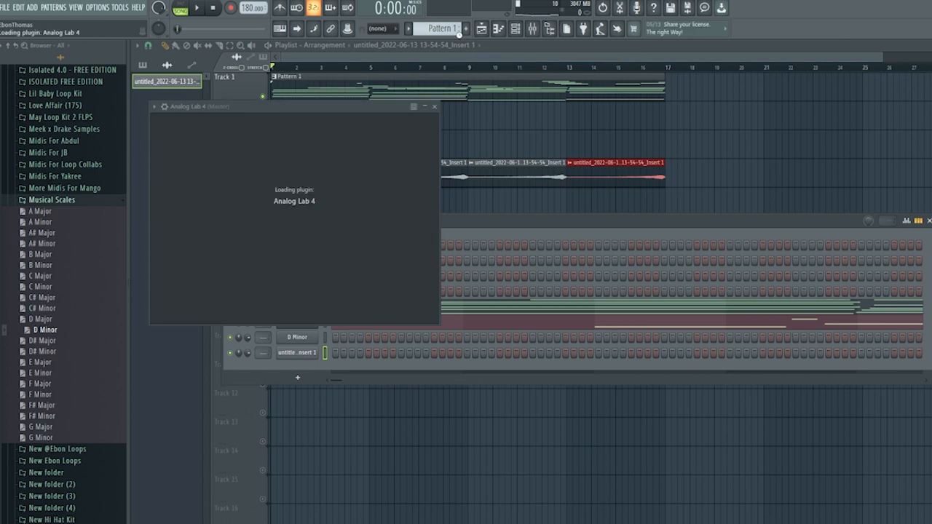
{"action": "mouse_move", "coordinate": [430, 234]}
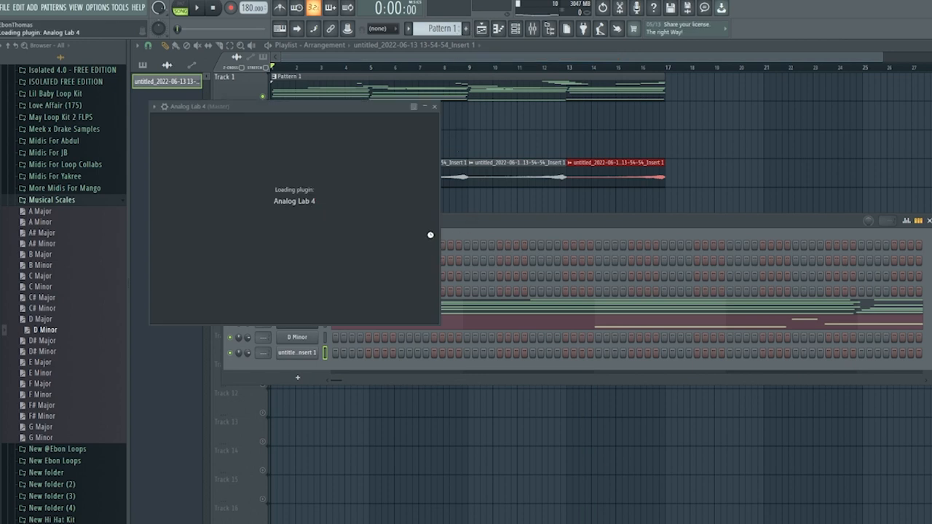
{"action": "mouse_move", "coordinate": [434, 230]}
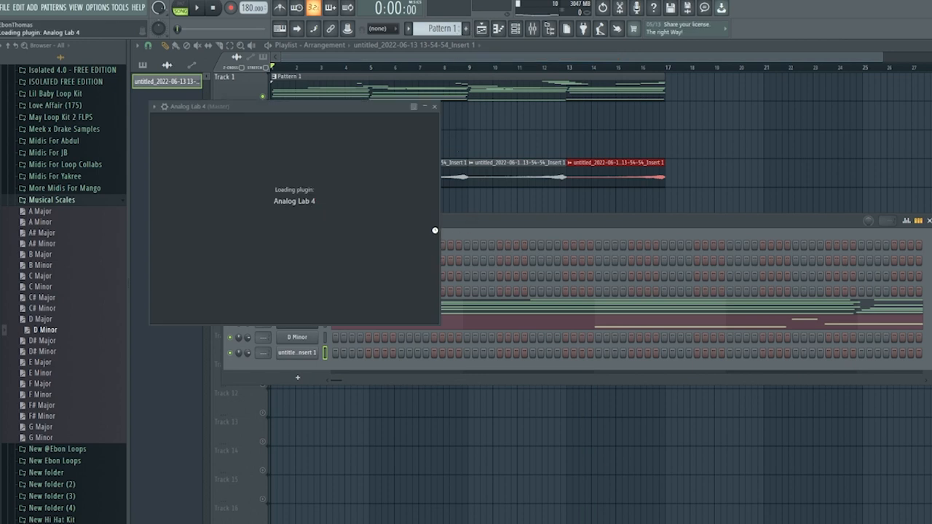
{"action": "mouse_move", "coordinate": [437, 227]}
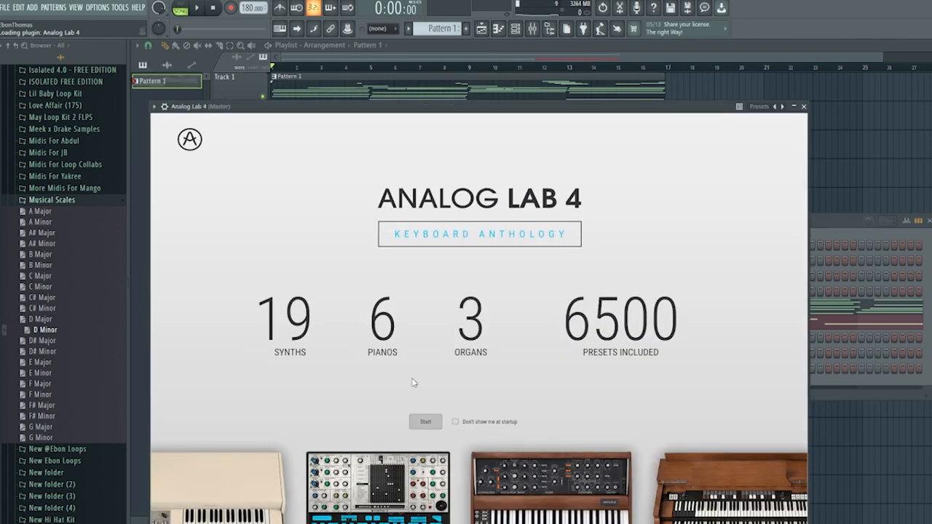
Dismiss the Analog Lab 4 welcome screen and filter the preset browser to Pad types
{"action": "left_click", "coordinate": [426, 423]}
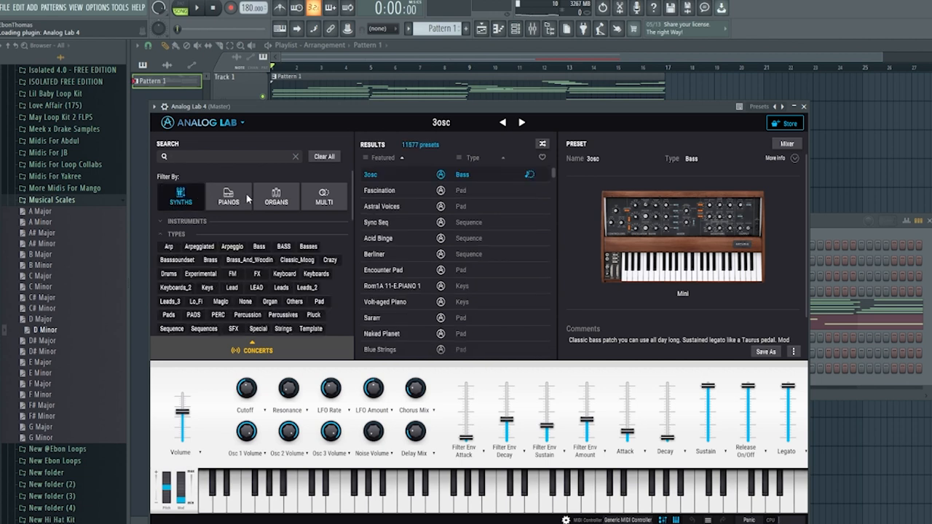
{"action": "left_click", "coordinate": [277, 196]}
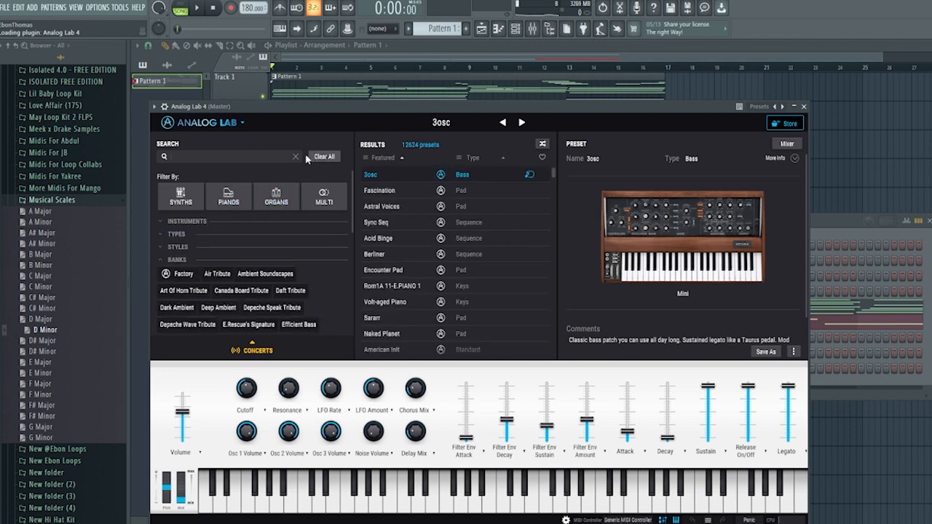
{"action": "mouse_move", "coordinate": [396, 238]}
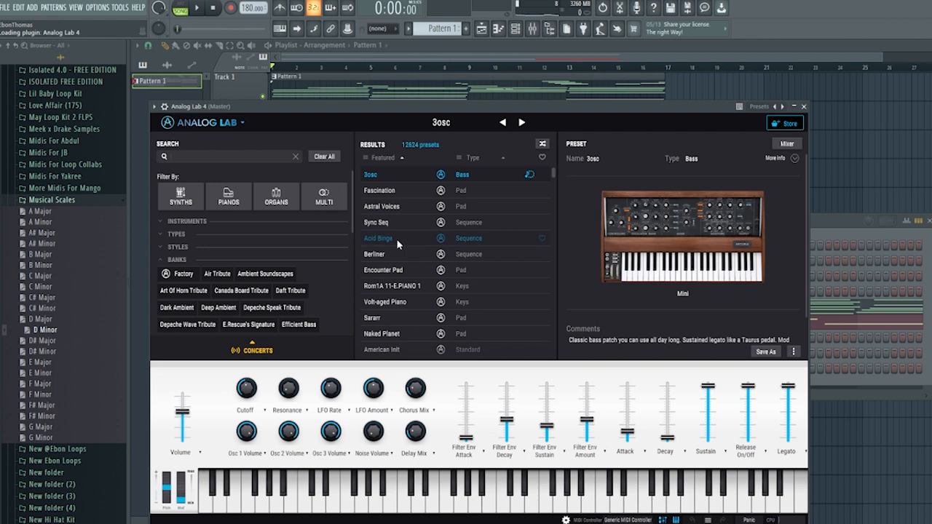
{"action": "mouse_move", "coordinate": [398, 245]}
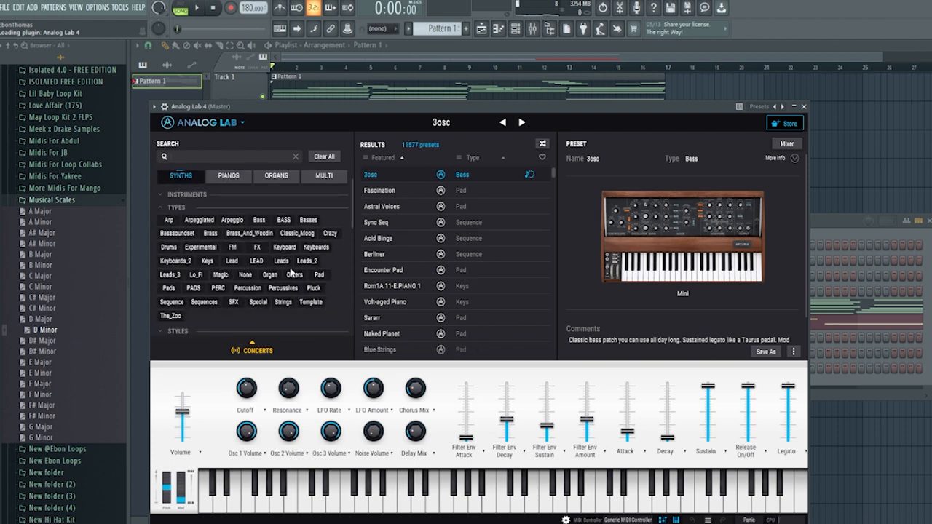
{"action": "left_click", "coordinate": [319, 274]}
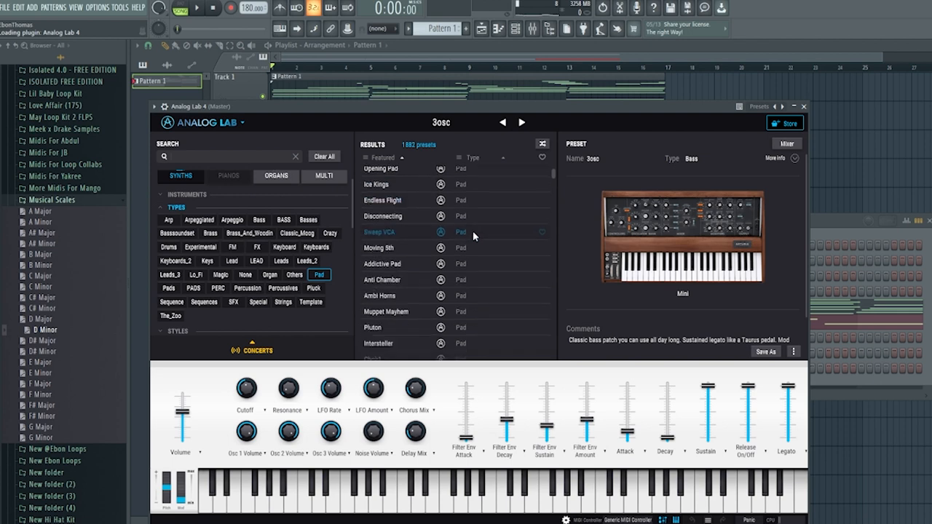
Load the Beauty Pad preset and close the Analog Lab 4 window
{"action": "scroll", "scroll_direction": "down", "scroll_amount": 3}
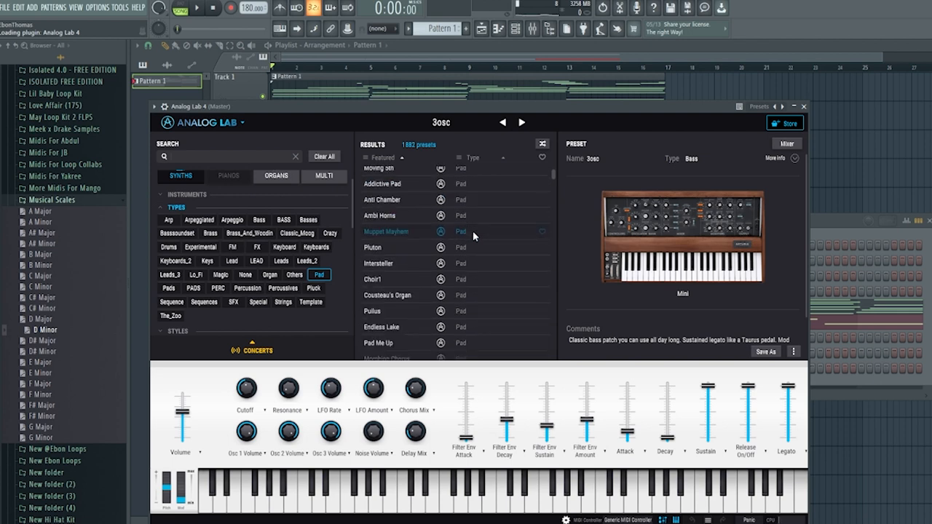
{"action": "scroll", "scroll_direction": "down", "scroll_amount": 3}
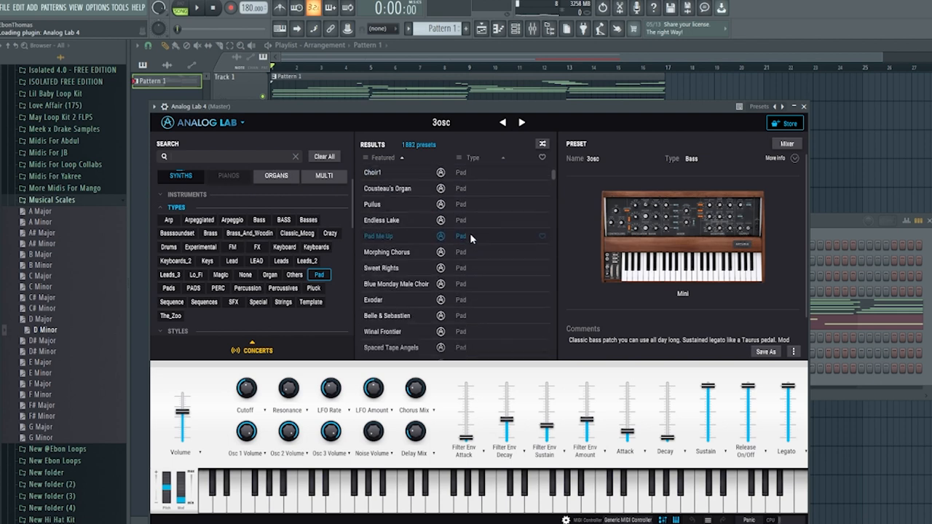
{"action": "left_click", "coordinate": [378, 275]}
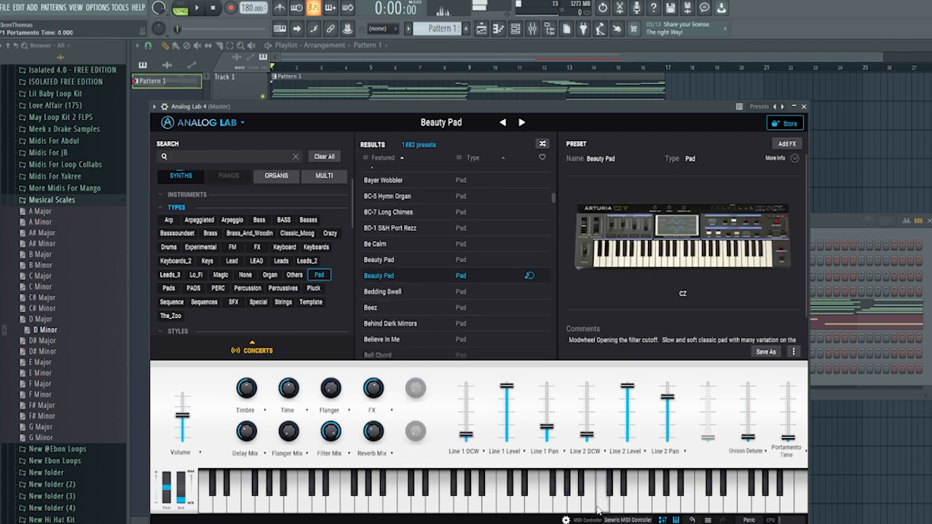
{"action": "mouse_move", "coordinate": [804, 107]}
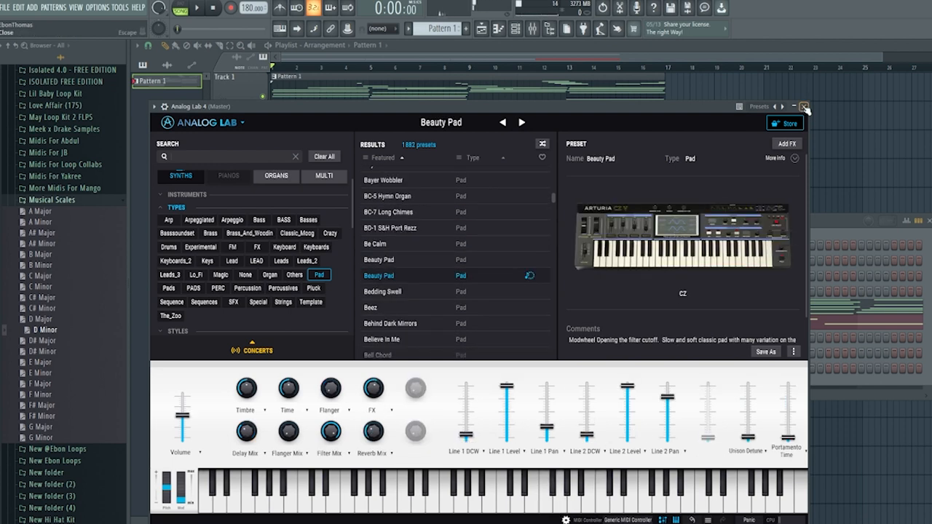
{"action": "left_click", "coordinate": [804, 108]}
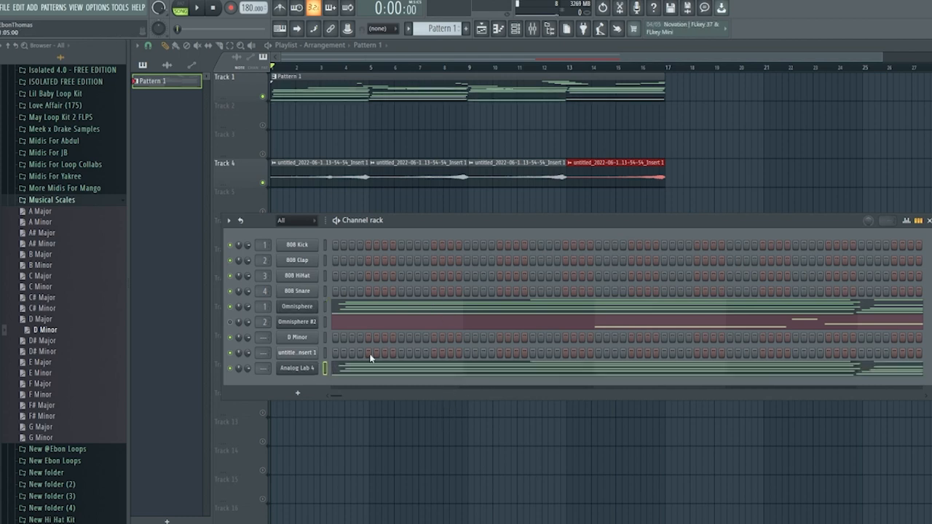
Put the chord notes in Analog Lab 4's piano roll transposed lower, then bring up the mixer
{"action": "left_click", "coordinate": [195, 9]}
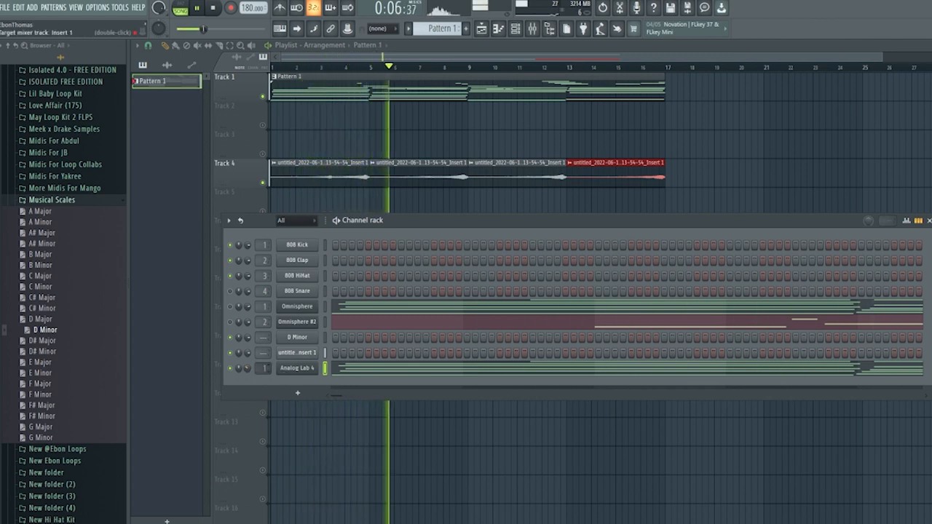
{"action": "double_click", "coordinate": [297, 367]}
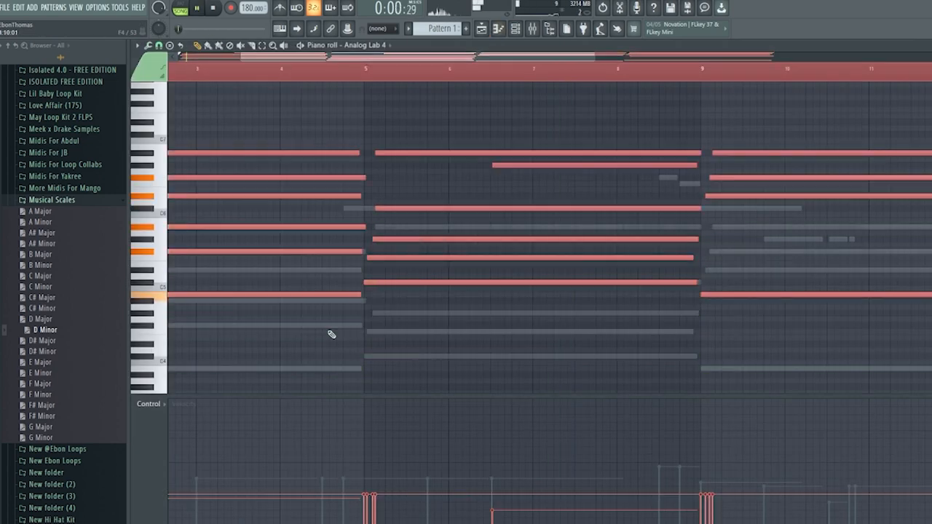
{"action": "left_click", "coordinate": [195, 9]}
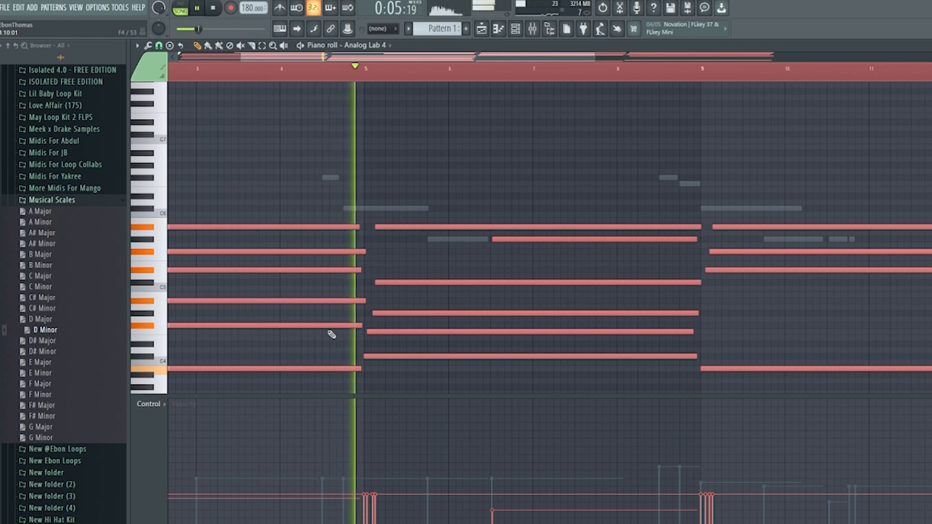
{"action": "left_click", "coordinate": [212, 9]}
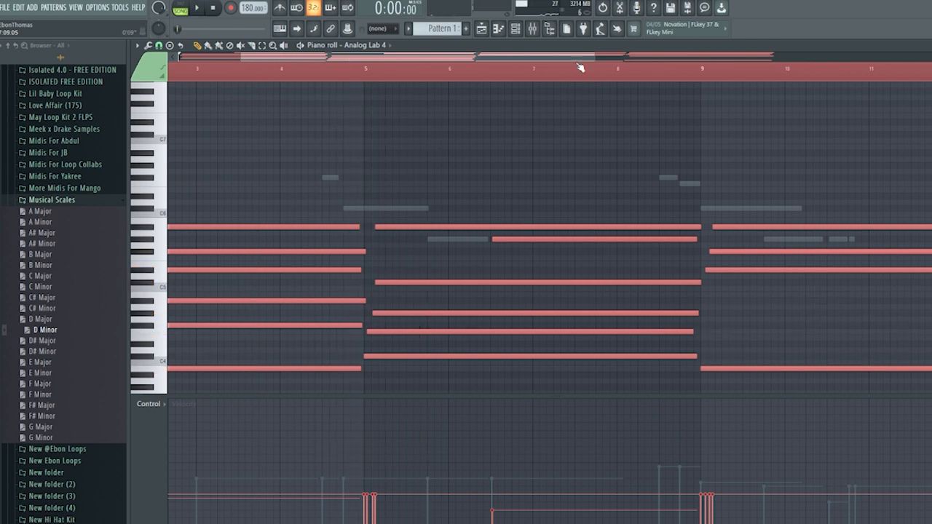
{"action": "left_click", "coordinate": [516, 29]}
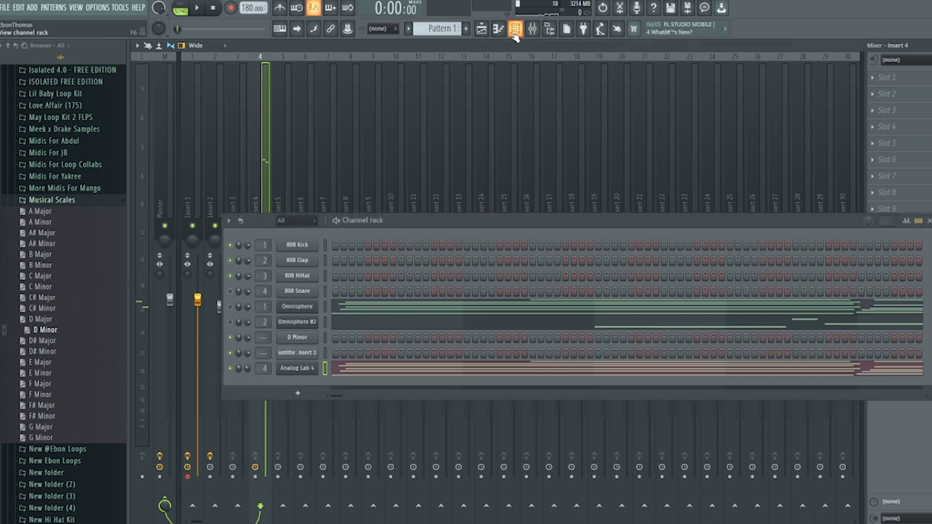
Choose an empty mixer insert track to route the pad for recording
{"action": "left_click", "coordinate": [515, 29]}
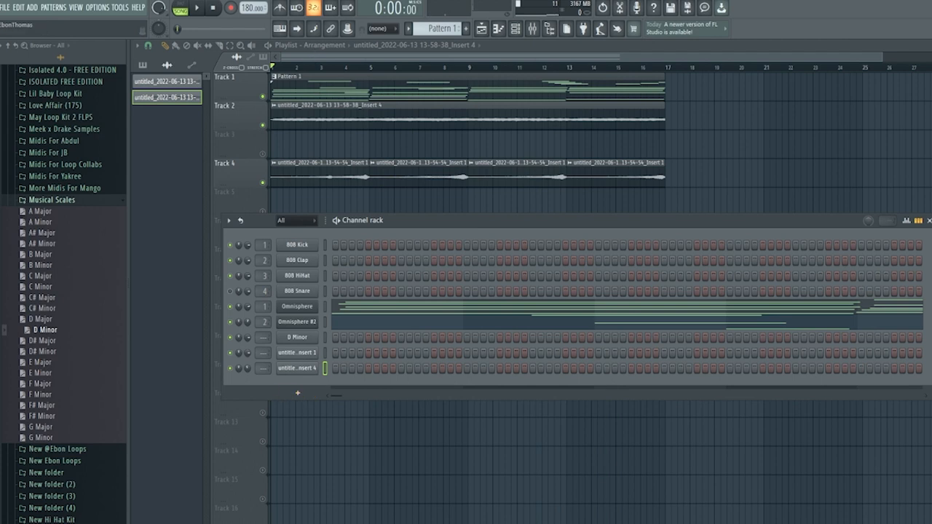
{"action": "mouse_move", "coordinate": [413, 46]}
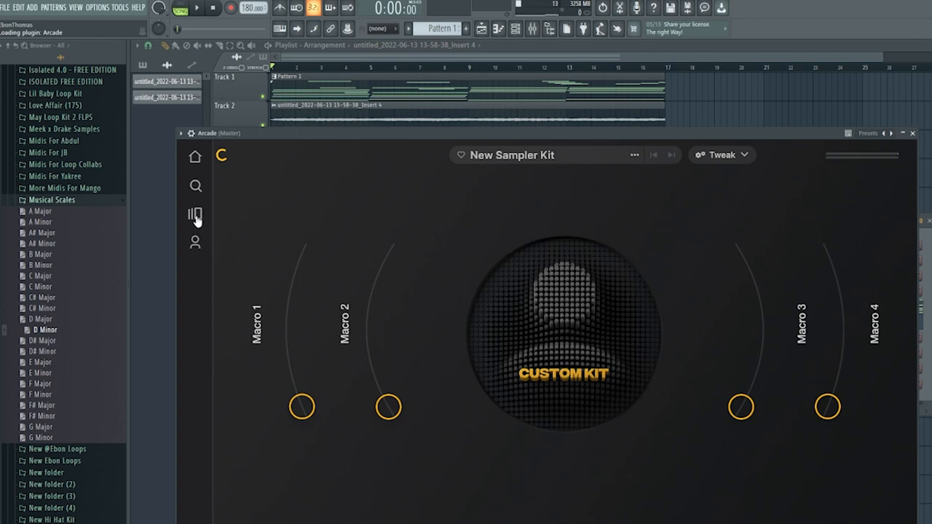
{"action": "mouse_move", "coordinate": [489, 365]}
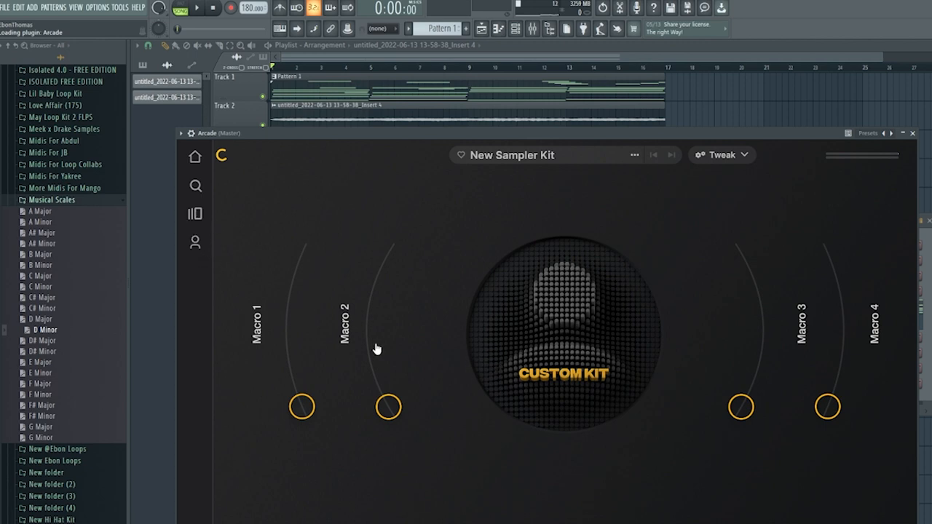
{"action": "mouse_move", "coordinate": [539, 429]}
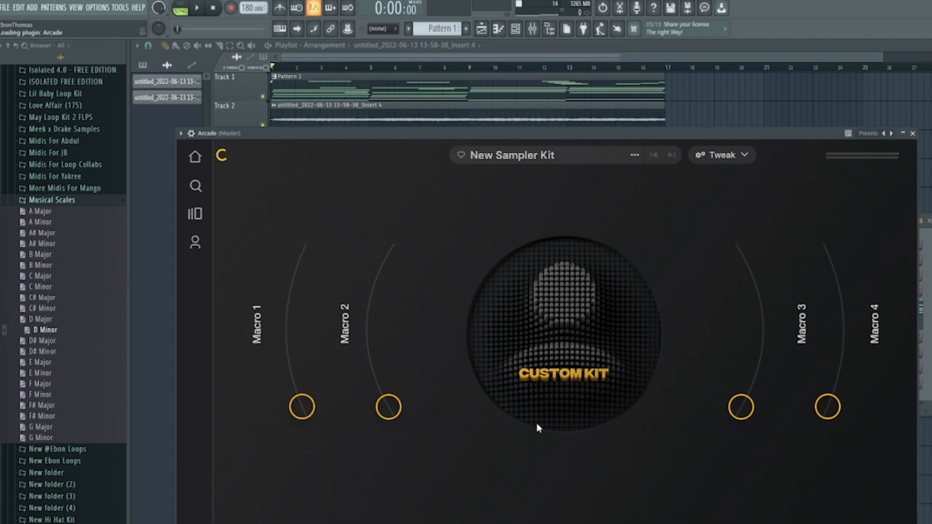
{"action": "mouse_move", "coordinate": [448, 391]}
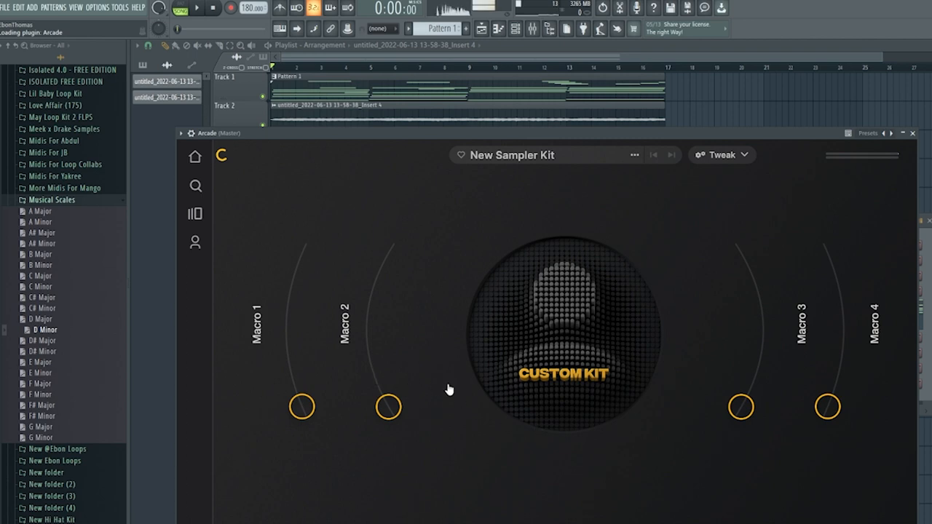
{"action": "mouse_move", "coordinate": [679, 254]}
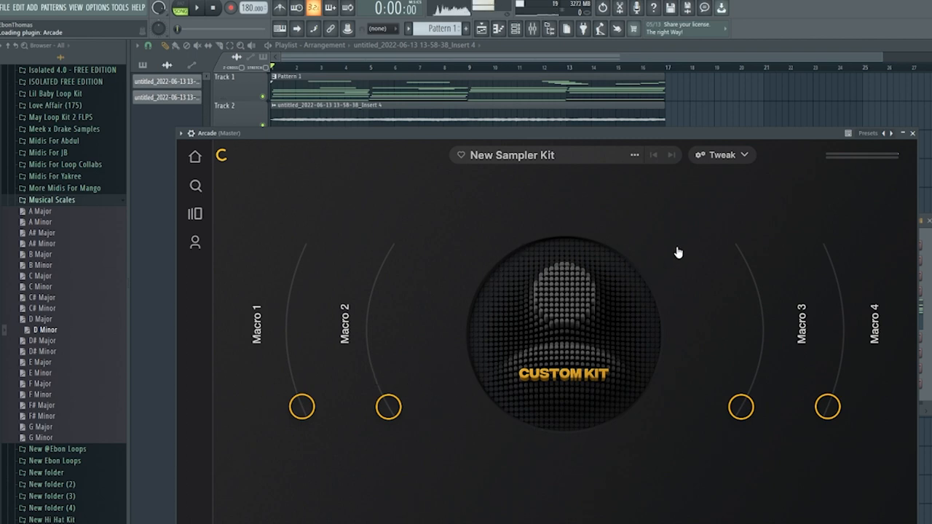
{"action": "mouse_move", "coordinate": [742, 271]}
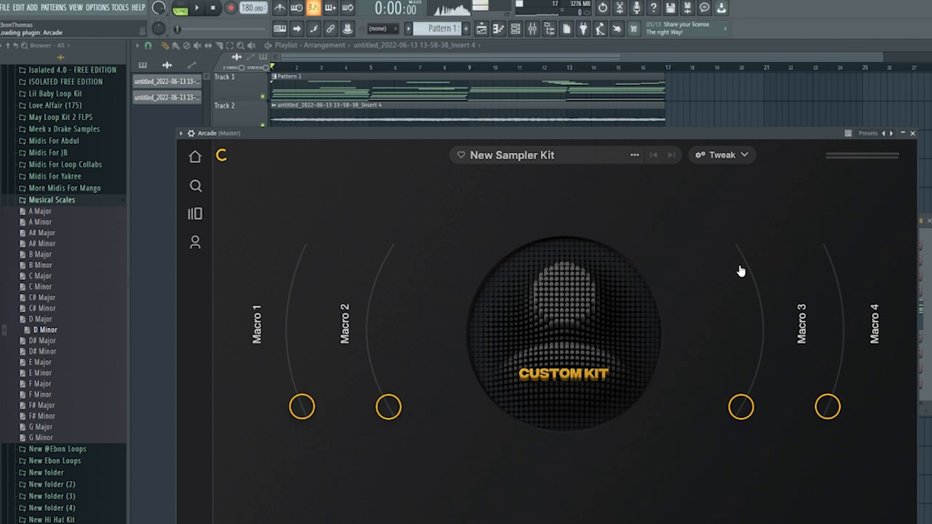
{"action": "mouse_move", "coordinate": [801, 241]}
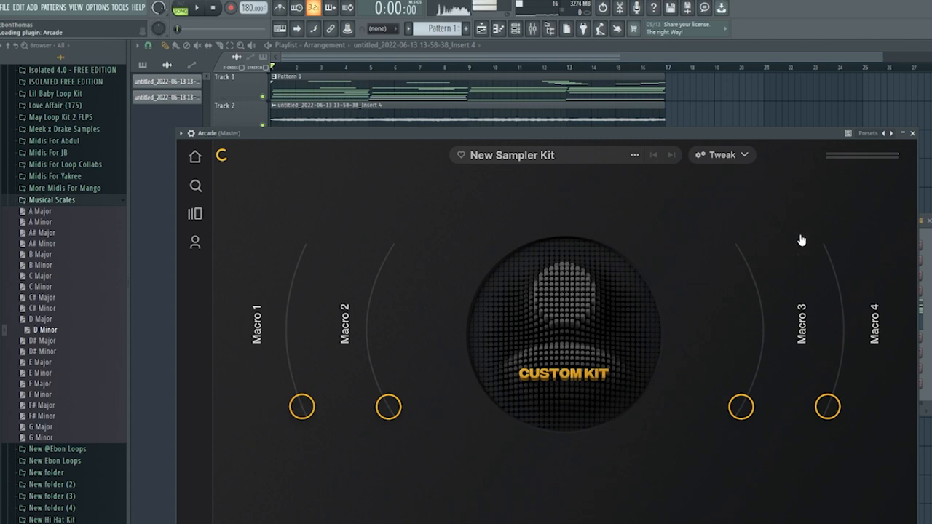
{"action": "mouse_move", "coordinate": [788, 235]}
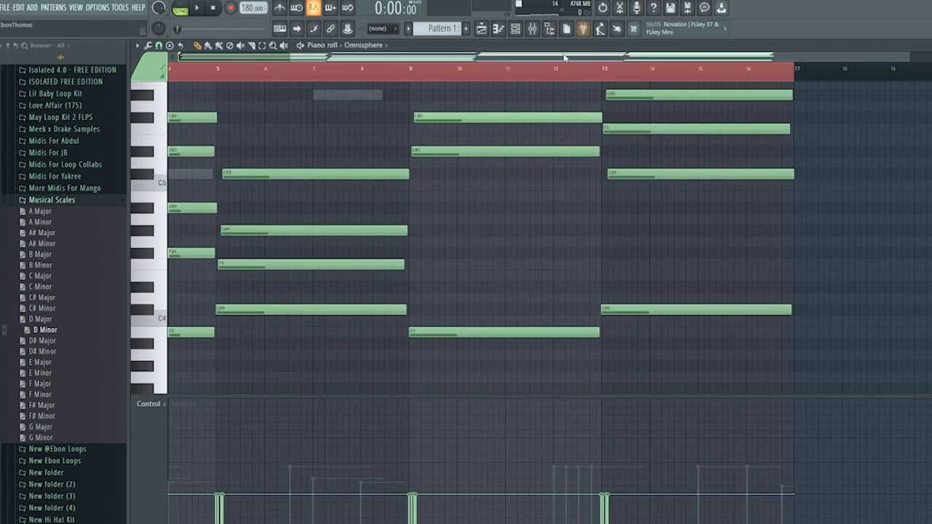
Show the Arcade piano roll with the Omnisphere chords ghosted behind it
{"action": "left_click", "coordinate": [516, 29]}
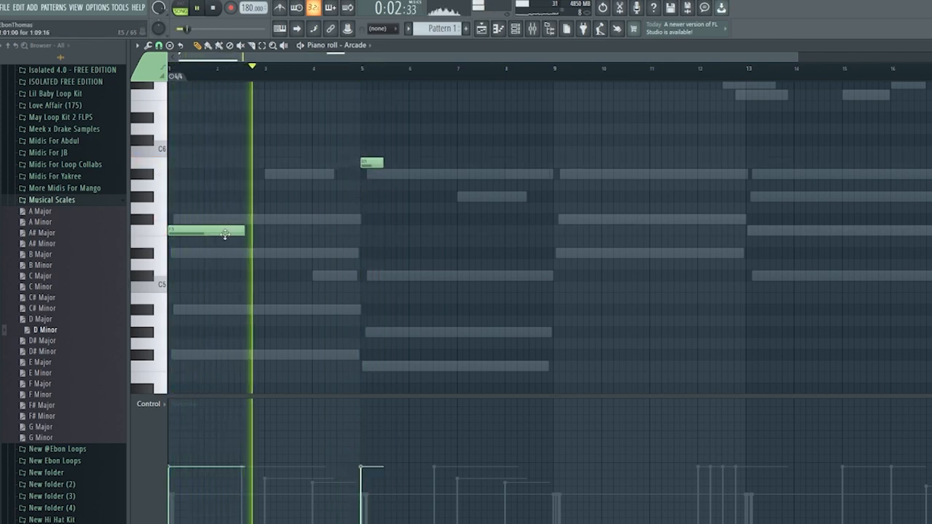
Place Arcade chop notes at bars 5, 8 and 11, raising the bar 11 note's pitch
{"action": "left_click_drag", "start_coordinate": [207, 231], "coordinate": [399, 230]}
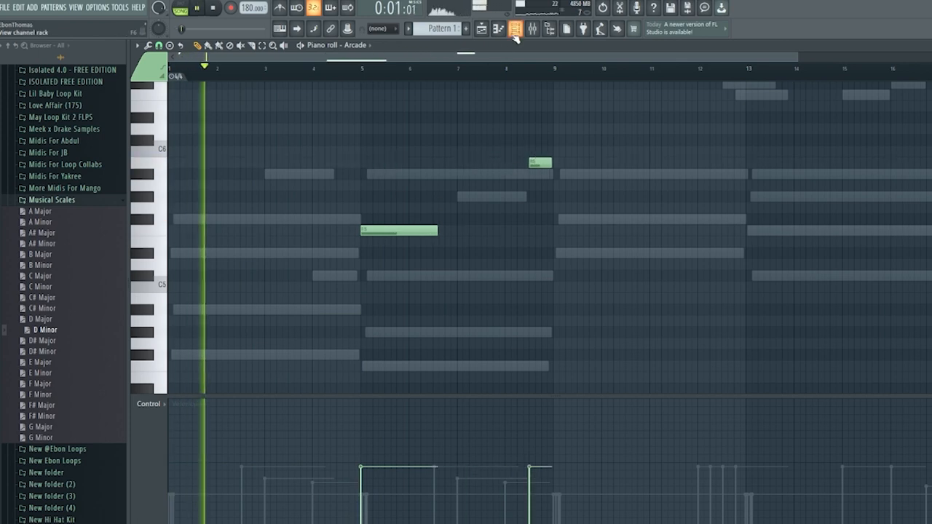
{"action": "left_click", "coordinate": [516, 30]}
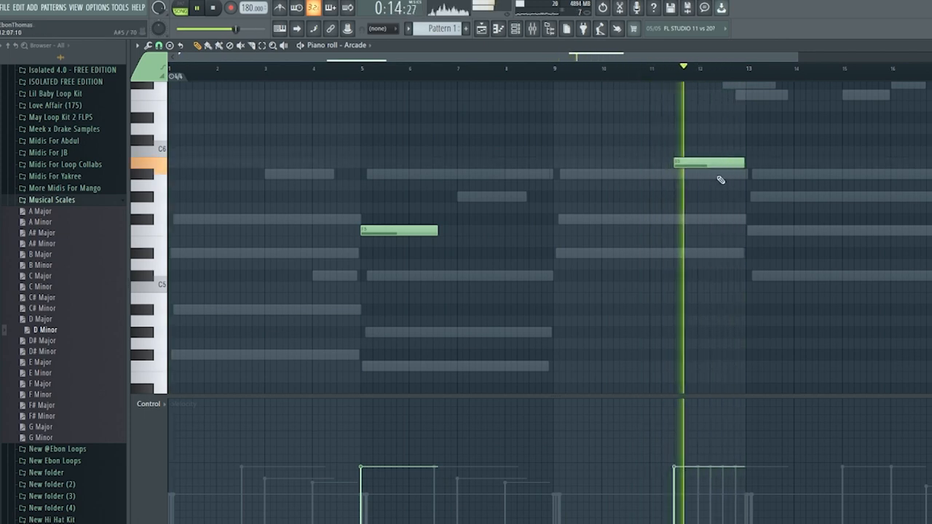
{"action": "left_click_drag", "start_coordinate": [706, 163], "coordinate": [706, 152]}
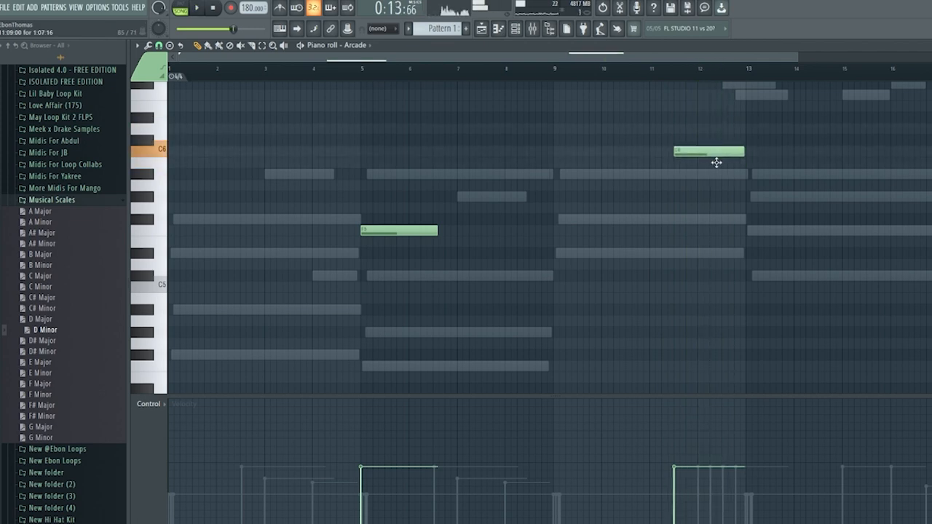
{"action": "left_click_drag", "start_coordinate": [708, 152], "coordinate": [708, 185]}
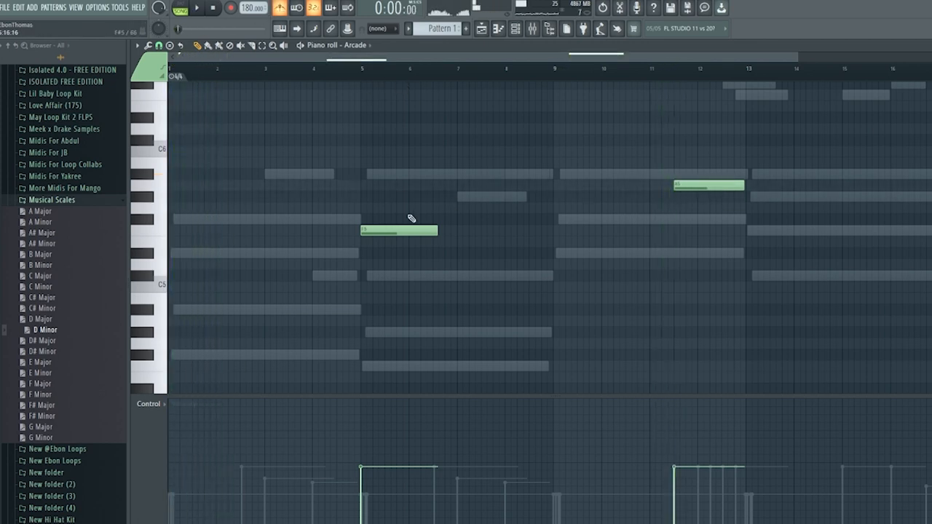
{"action": "left_click", "coordinate": [179, 8]}
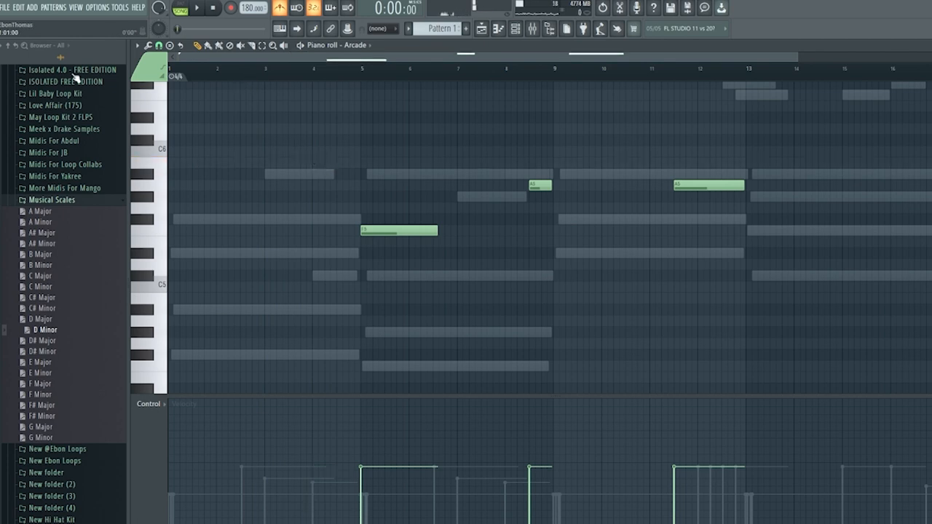
Audition from the start, add a chop note at bar 2 and lower its pitch
{"action": "left_click", "coordinate": [197, 9]}
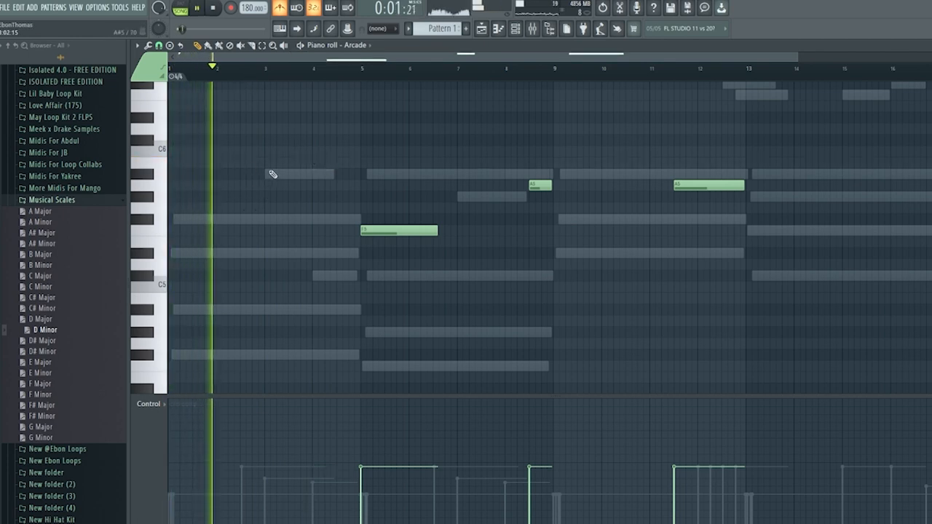
{"action": "left_click", "coordinate": [226, 152]}
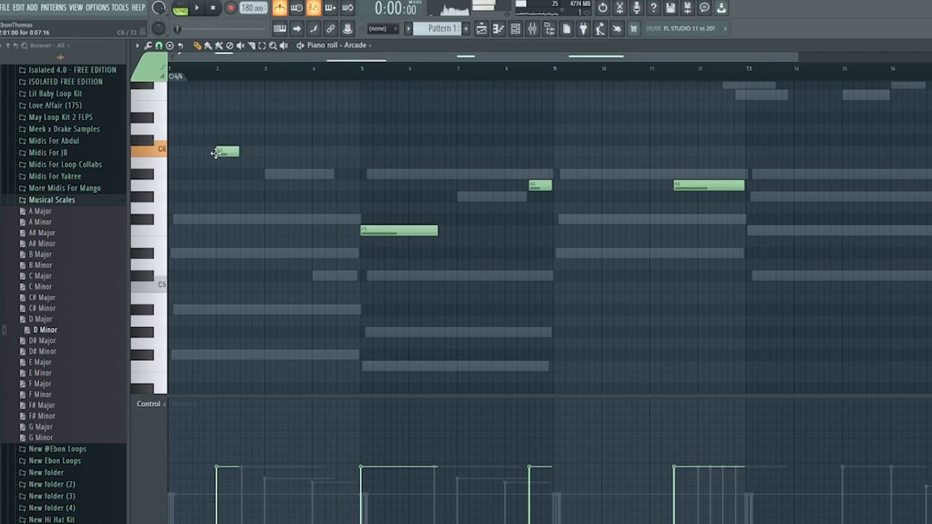
{"action": "left_click", "coordinate": [181, 8]}
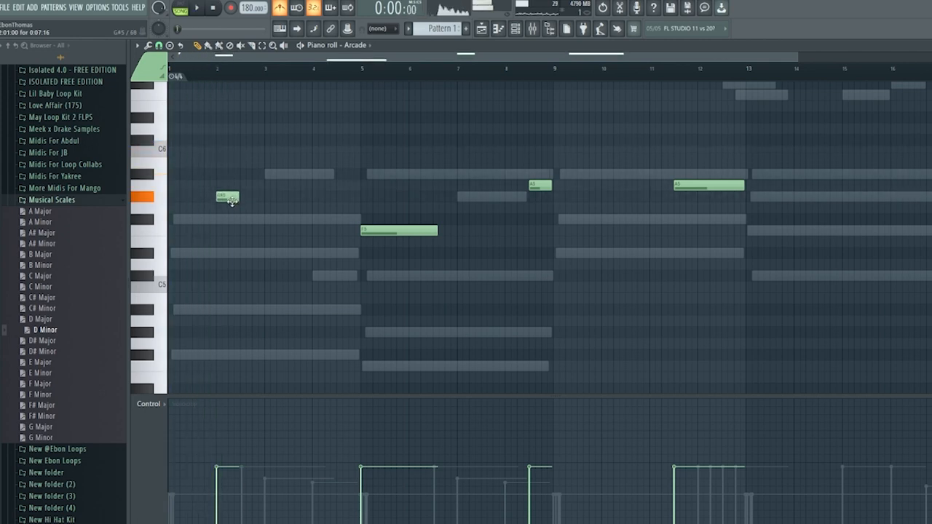
{"action": "left_click_drag", "start_coordinate": [227, 198], "coordinate": [227, 255]}
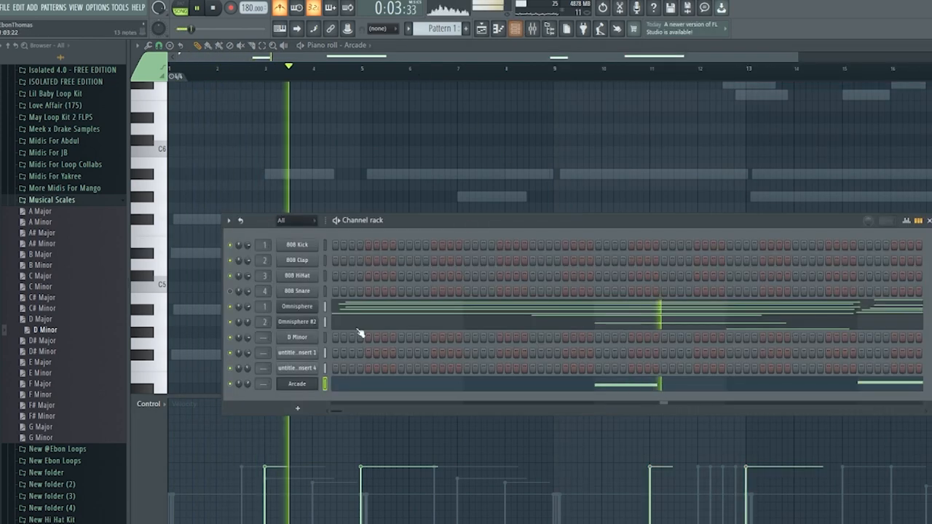
Select the Arcade mixer insert and pick an empty effect slot on it
{"action": "left_click", "coordinate": [533, 29]}
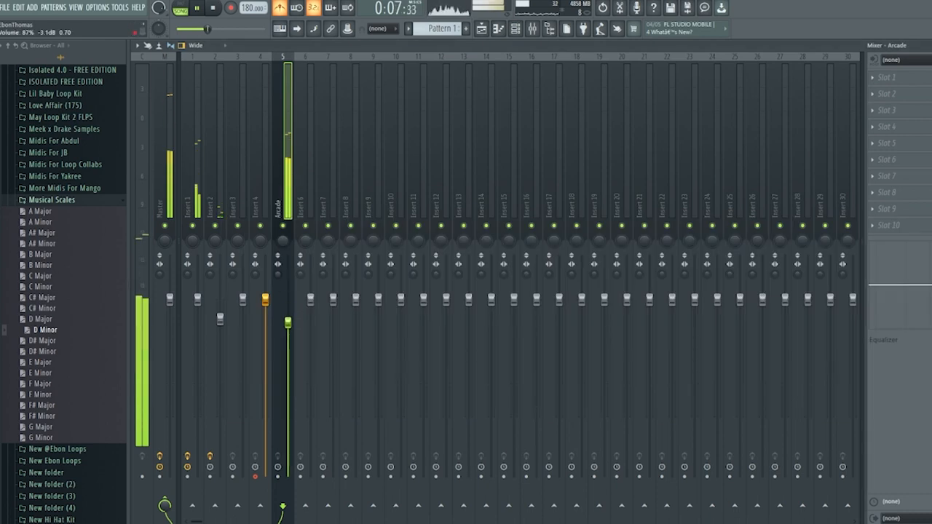
{"action": "left_click", "coordinate": [213, 9]}
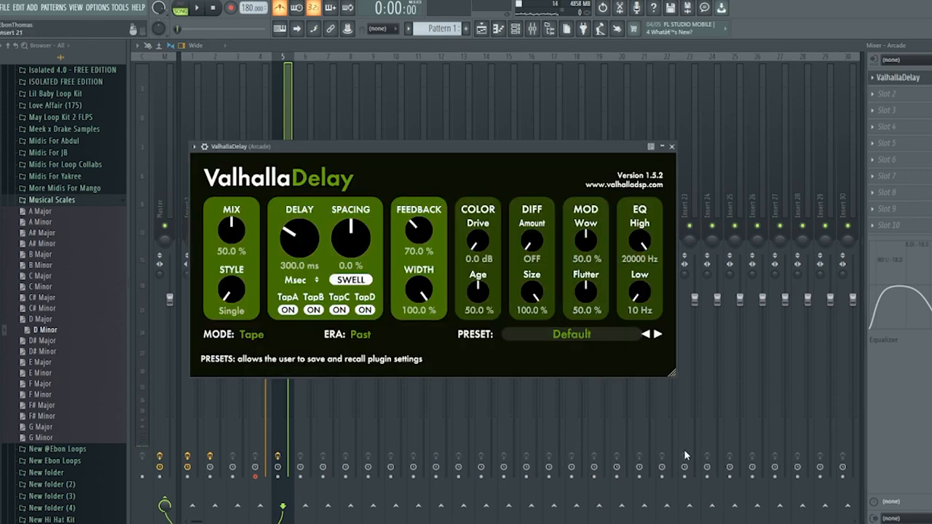
Adjust the ValhallaDelay setting and shape Fruity Parametric EQ 2 to trim the low end
{"action": "left_click", "coordinate": [670, 145]}
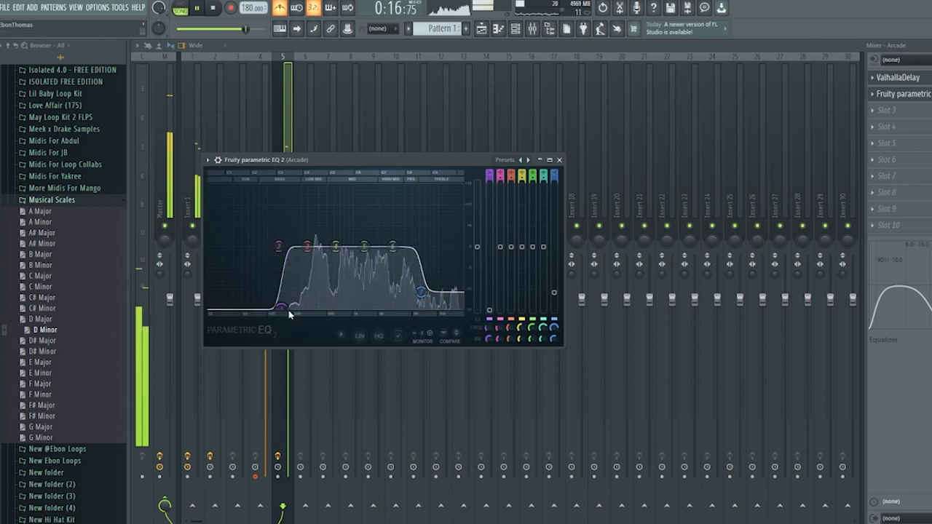
{"action": "left_click_drag", "start_coordinate": [422, 290], "coordinate": [434, 277]}
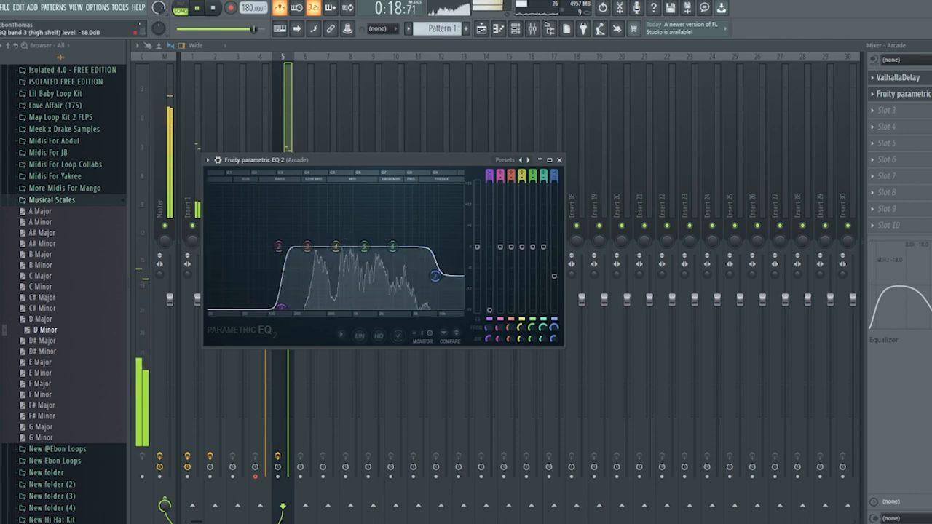
{"action": "left_click", "coordinate": [559, 159]}
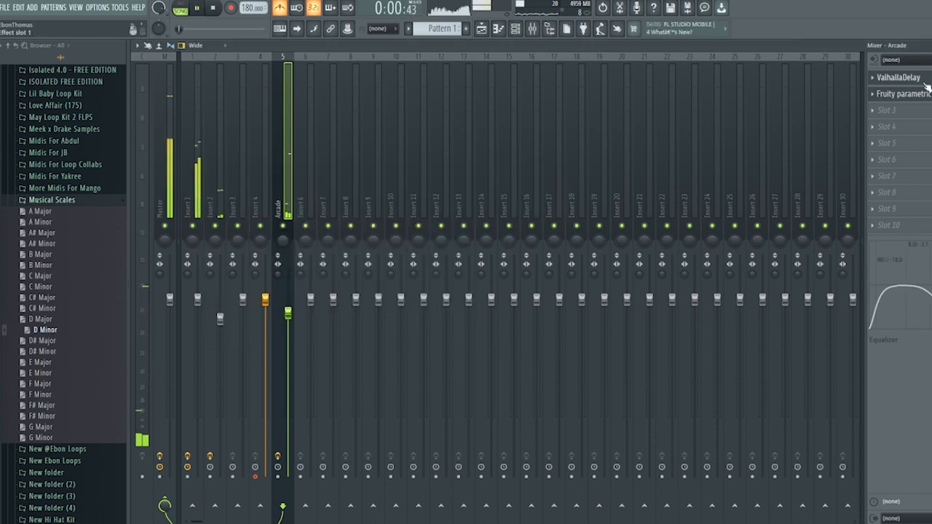
Reopen the EQ and pull the high band down to roll off the treble
{"action": "left_click", "coordinate": [900, 94]}
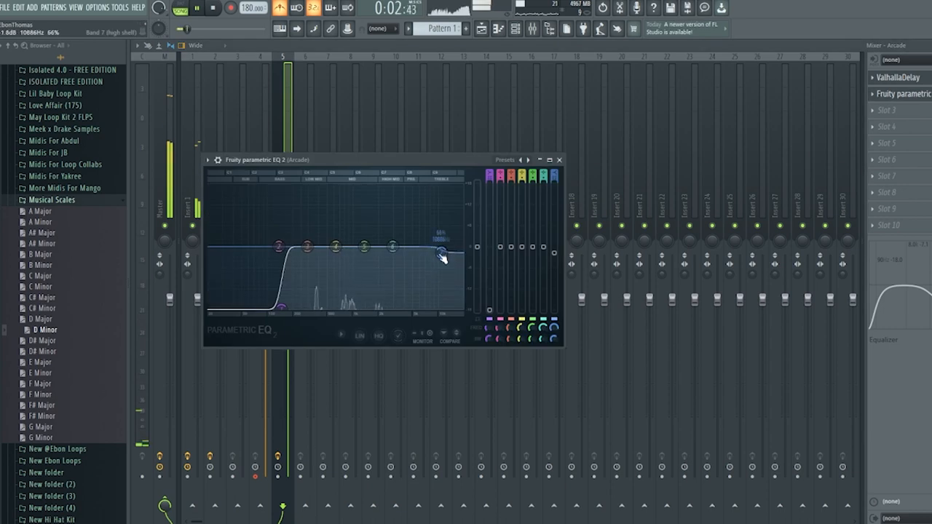
{"action": "left_click_drag", "start_coordinate": [442, 254], "coordinate": [452, 265]}
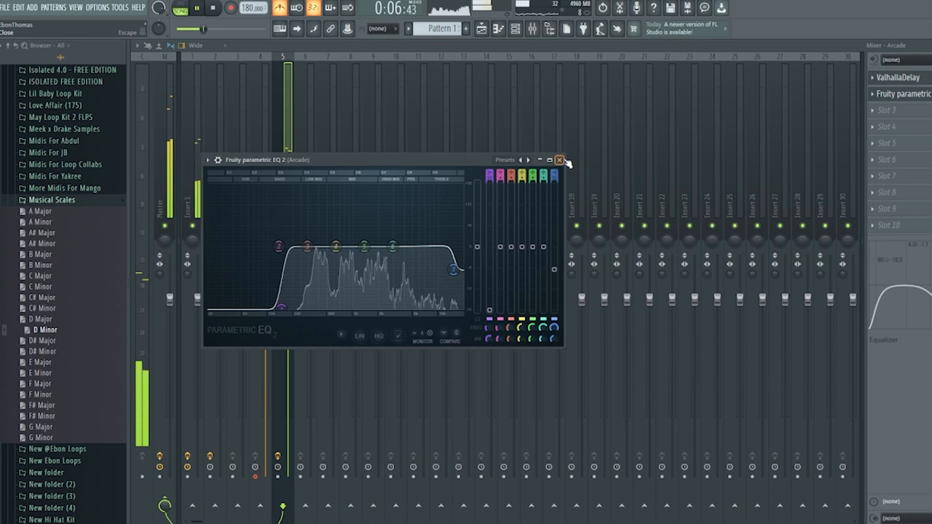
{"action": "left_click", "coordinate": [559, 161]}
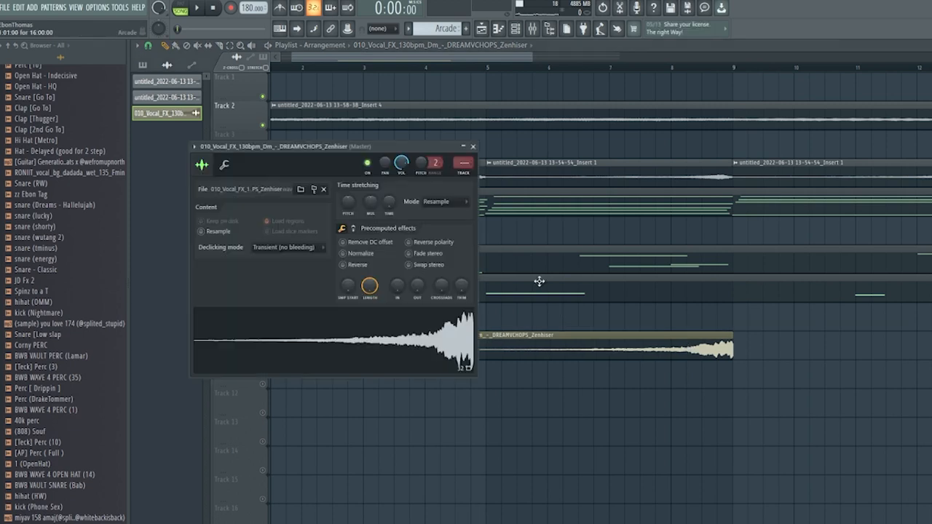
Set the vocal FX sample's time stretching to Auto and raise its Pitch knob
{"action": "left_click", "coordinate": [437, 201]}
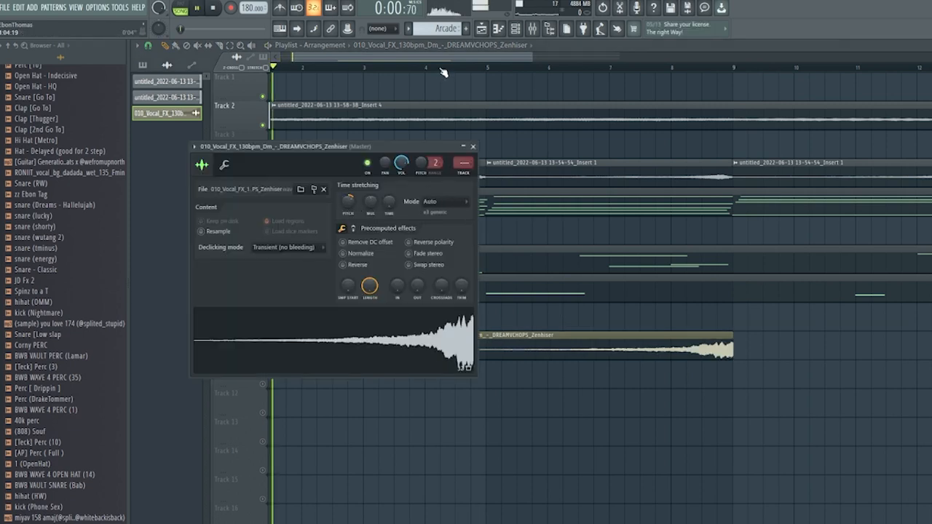
{"action": "left_click", "coordinate": [195, 9]}
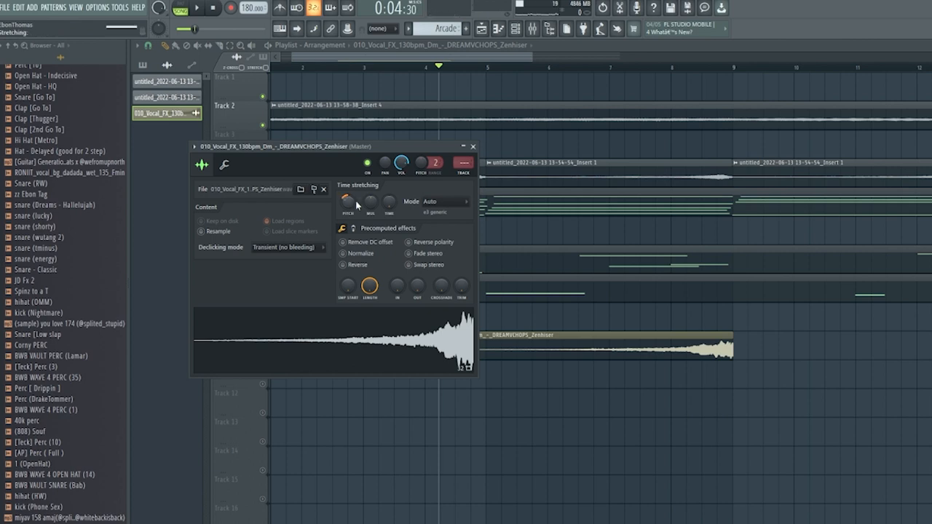
{"action": "left_click", "coordinate": [195, 9]}
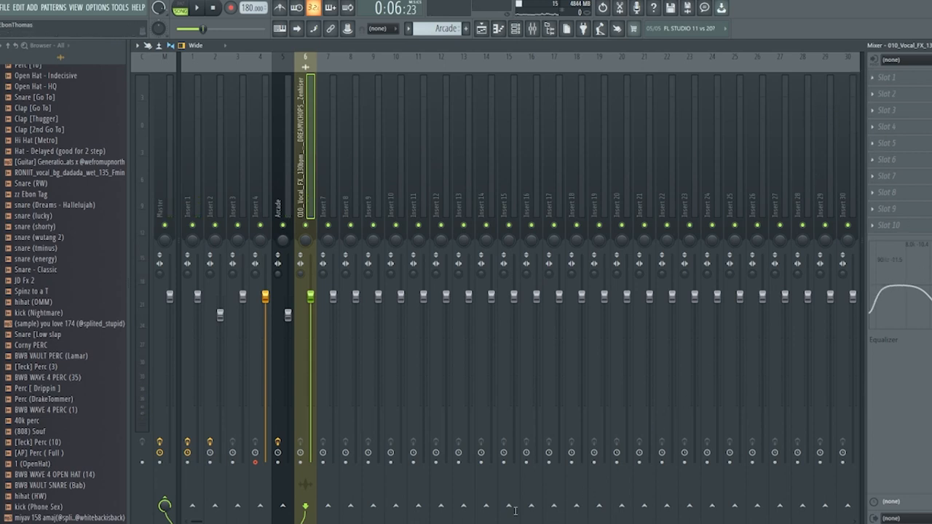
{"action": "mouse_move", "coordinate": [448, 174]}
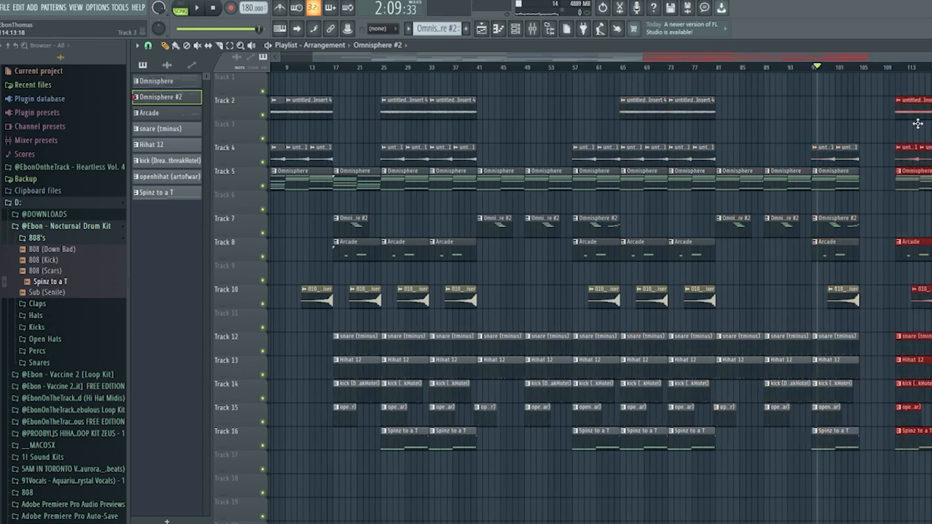
Scroll the playlist to the later bars and start playback past bar 130
{"action": "scroll", "scroll_direction": "right", "scroll_amount": 3}
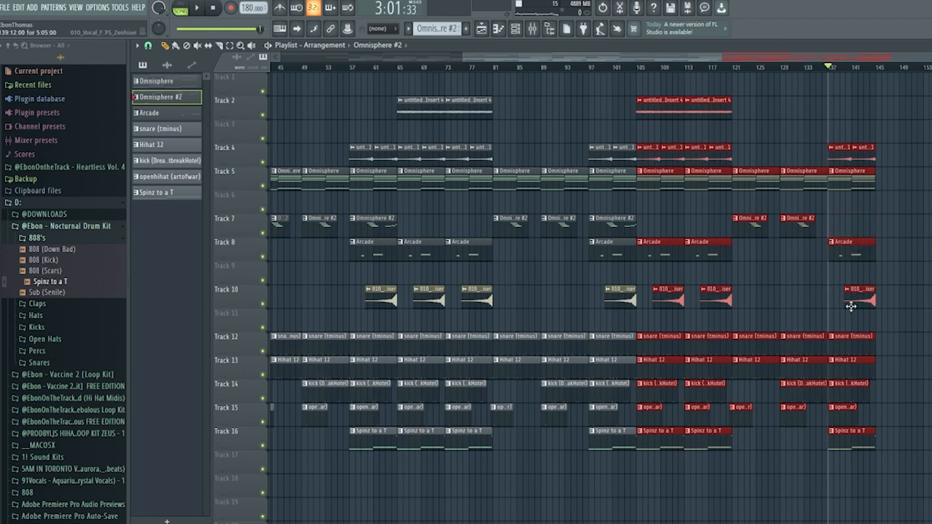
{"action": "left_click", "coordinate": [196, 9]}
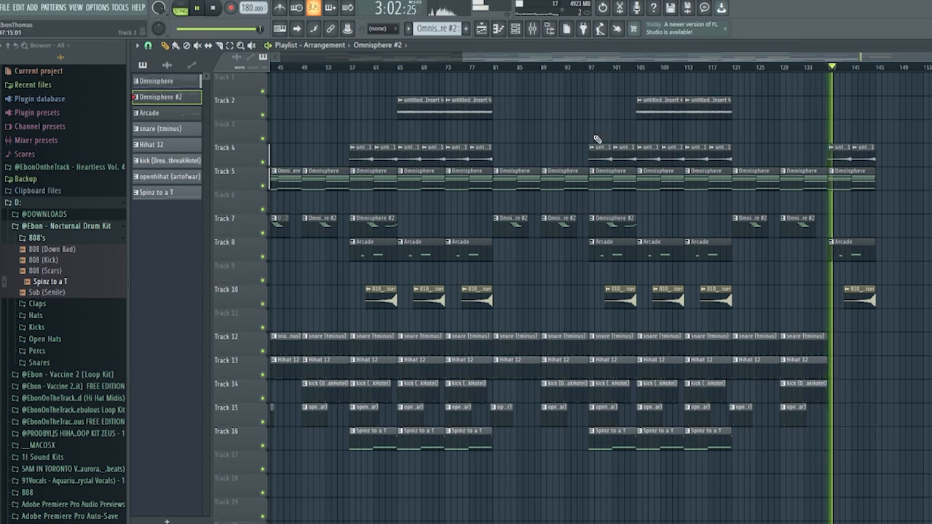